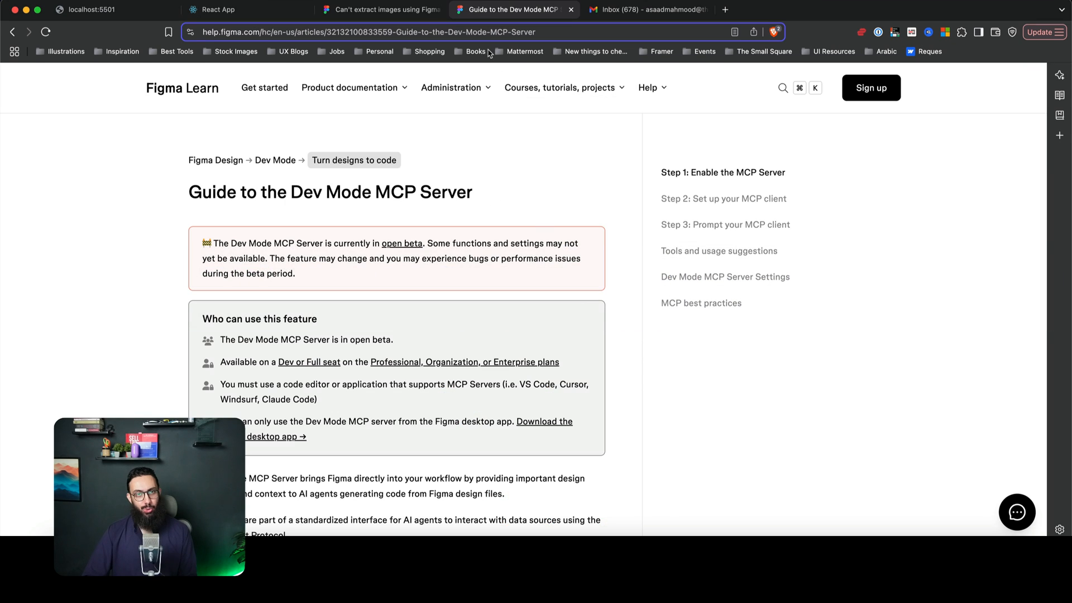
View the 'Can't extract images using Figma MCP' thread and its staff reply on Image settings
click(380, 10)
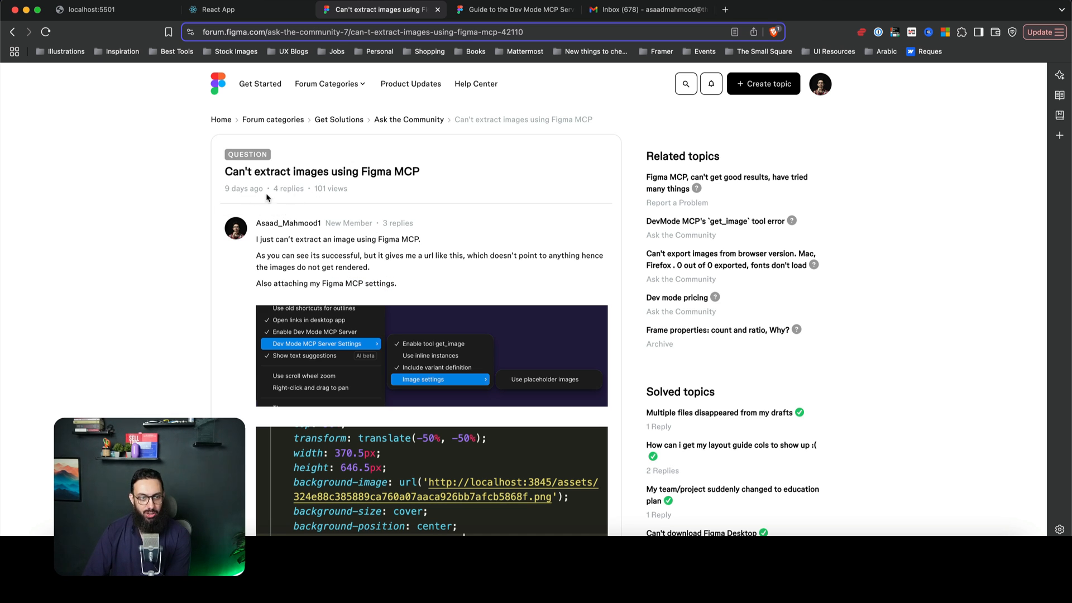
scroll(down, 3)
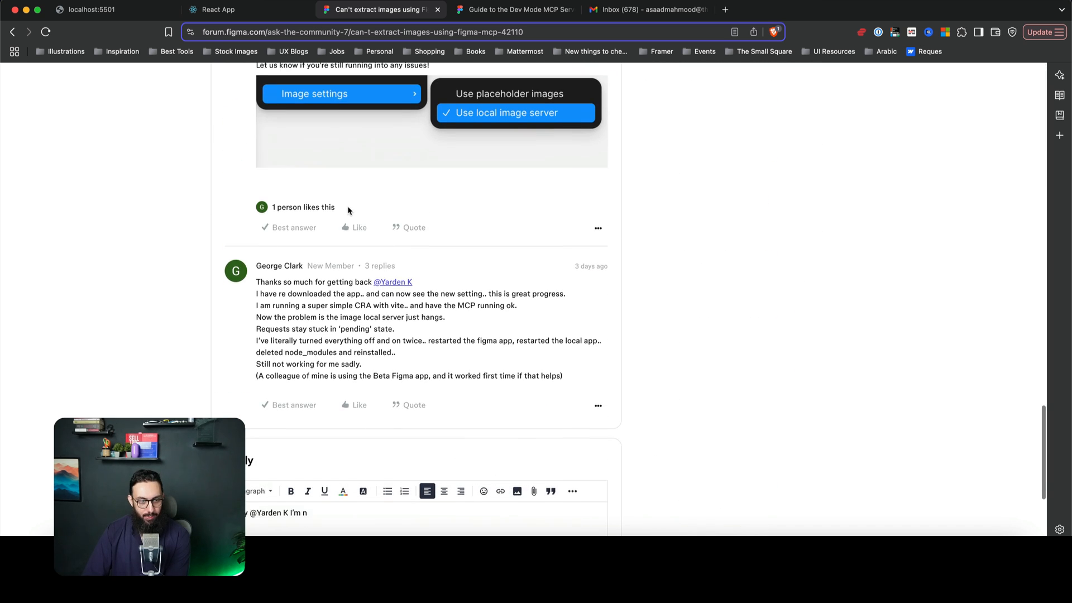
scroll(up, 3)
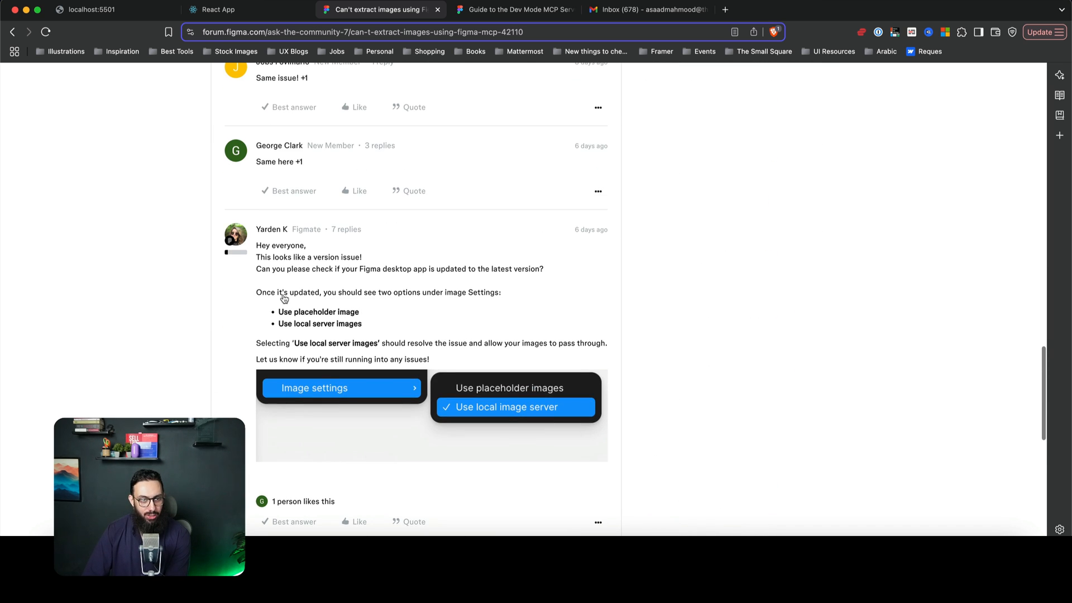
mouse_move(269, 266)
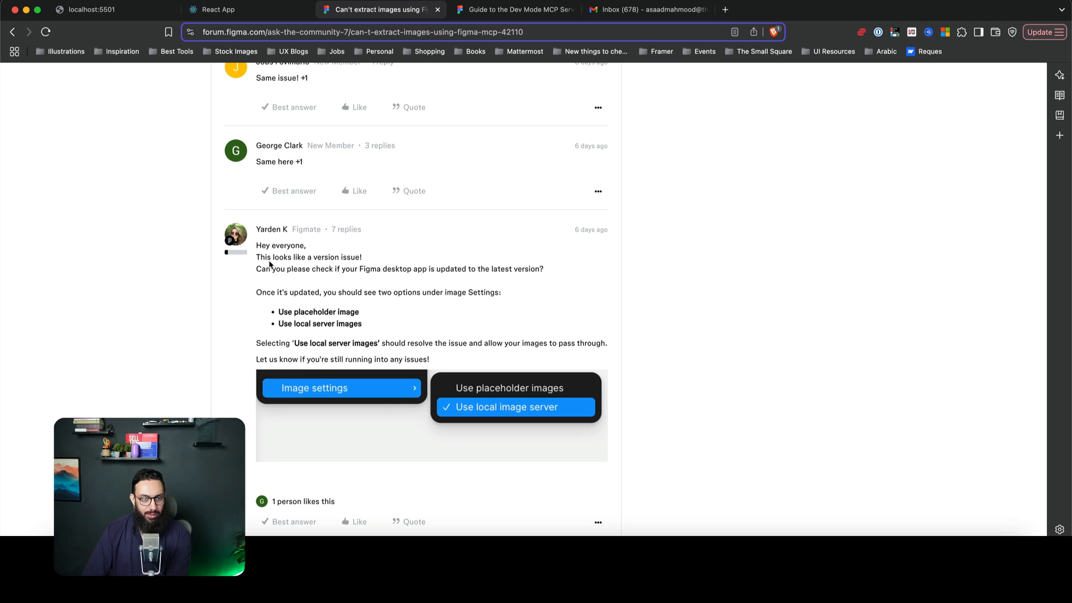
mouse_move(452, 457)
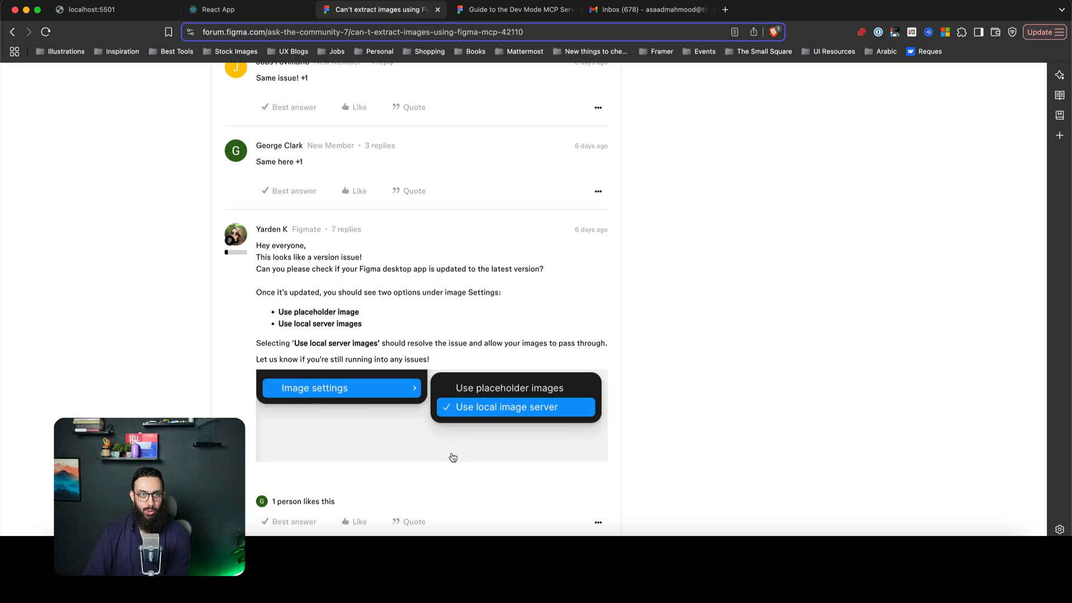
mouse_move(642, 194)
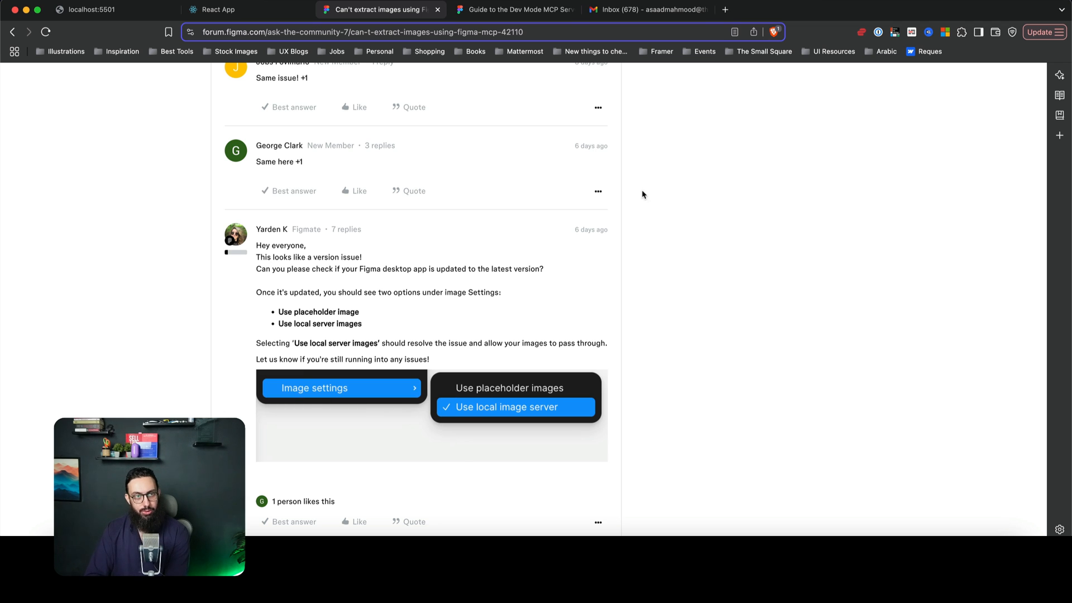
mouse_move(636, 196)
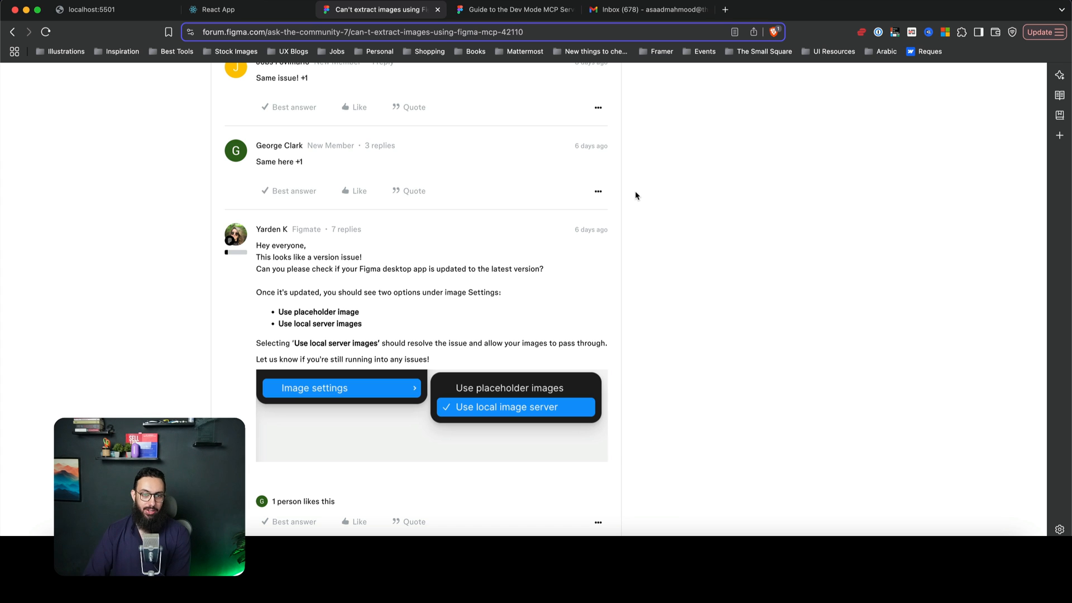
mouse_move(499, 133)
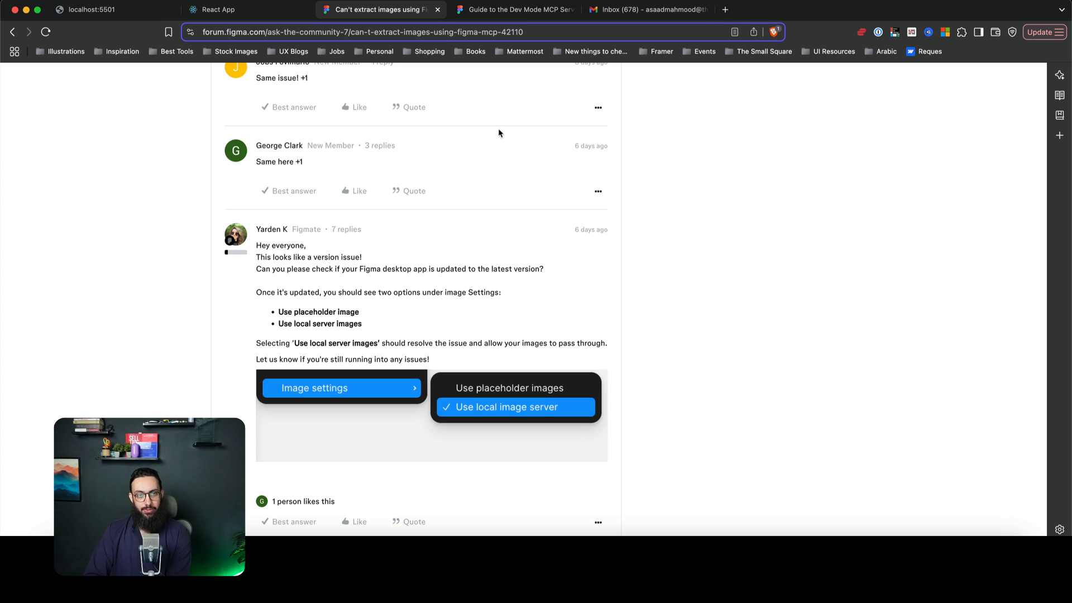
Return to the 'Guide to the Dev Mode MCP Server' article and read further down
click(512, 10)
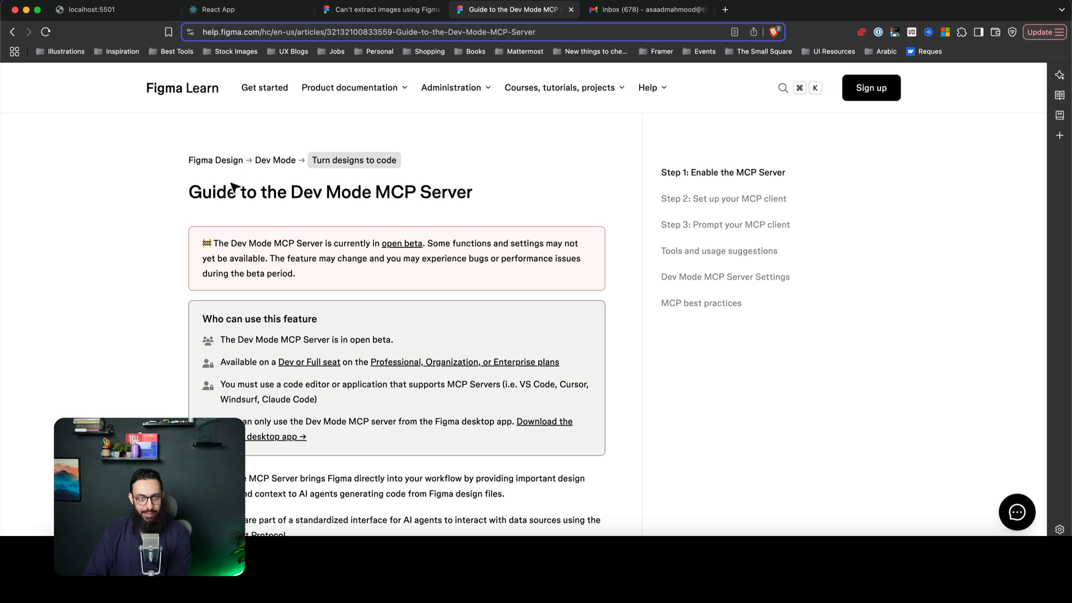
mouse_move(477, 197)
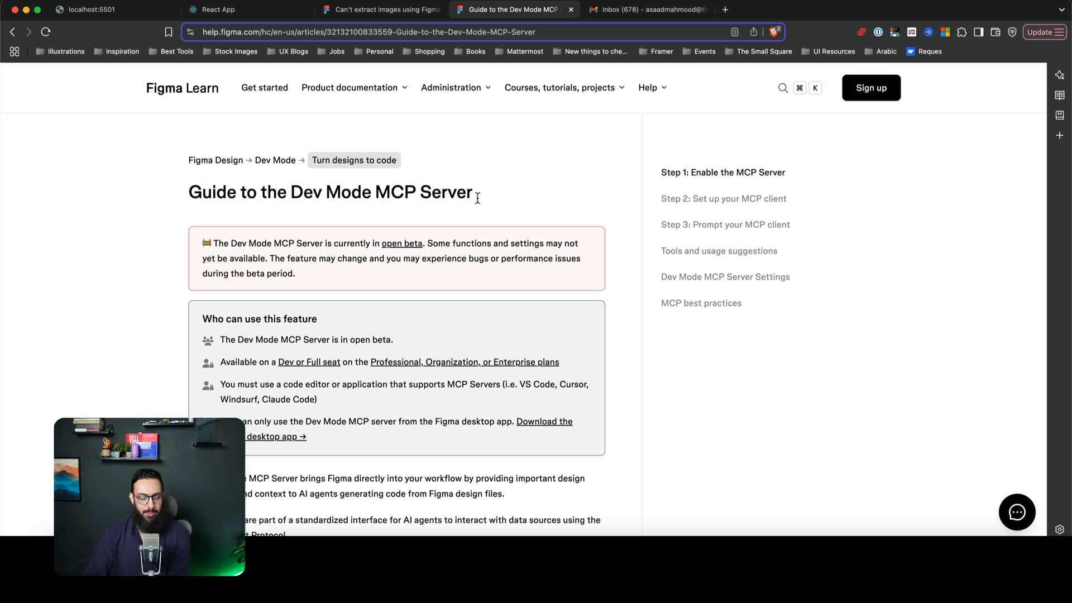
scroll(down, 3)
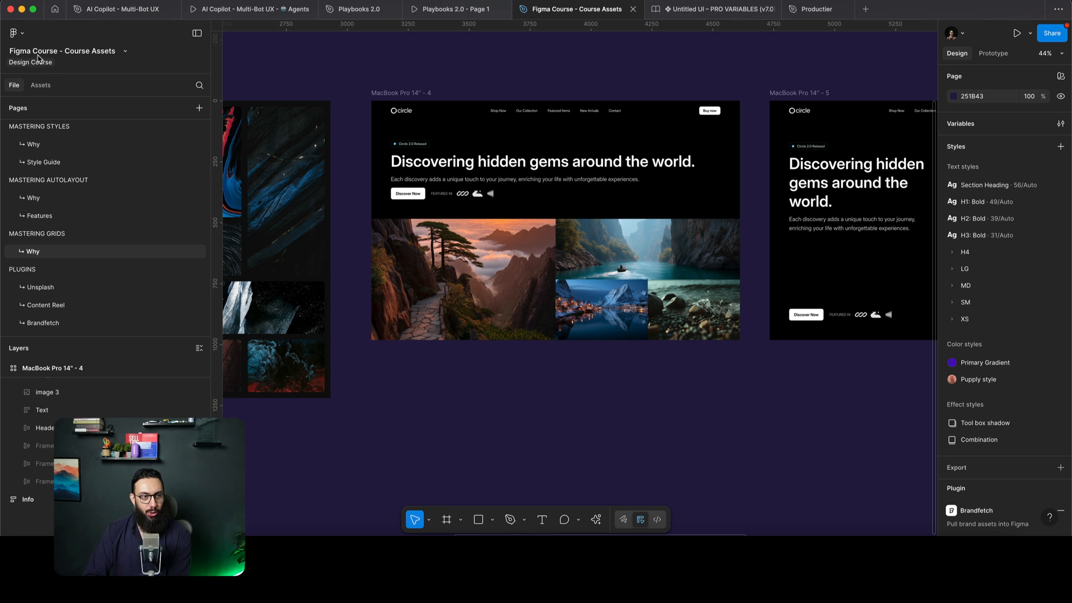
mouse_move(13, 32)
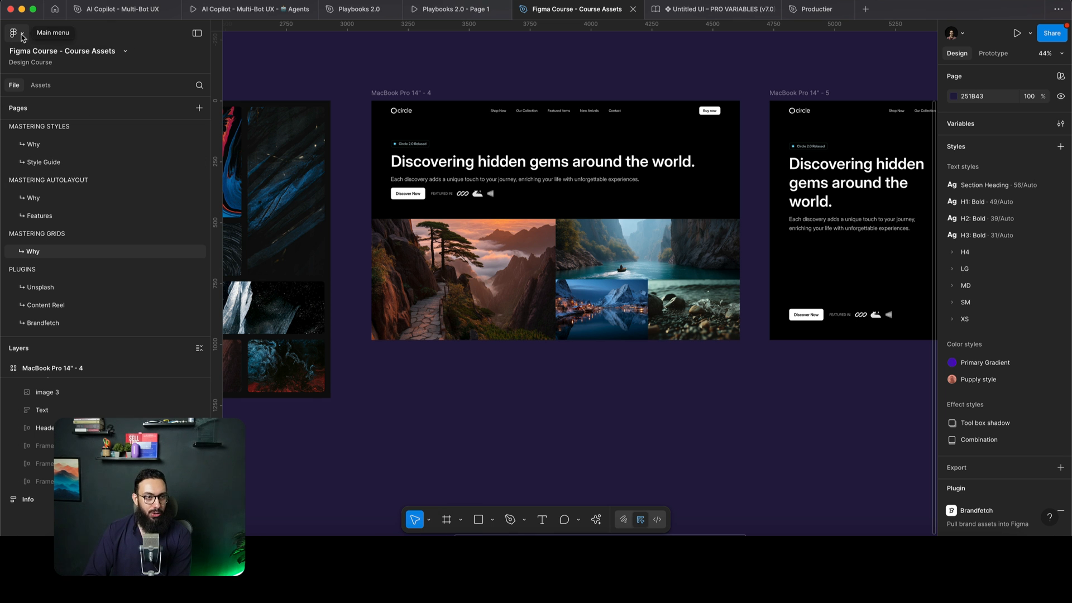
Check in Figma Preferences that 'Enable Dev Mode MCP server' is on and view Image settings
click(13, 33)
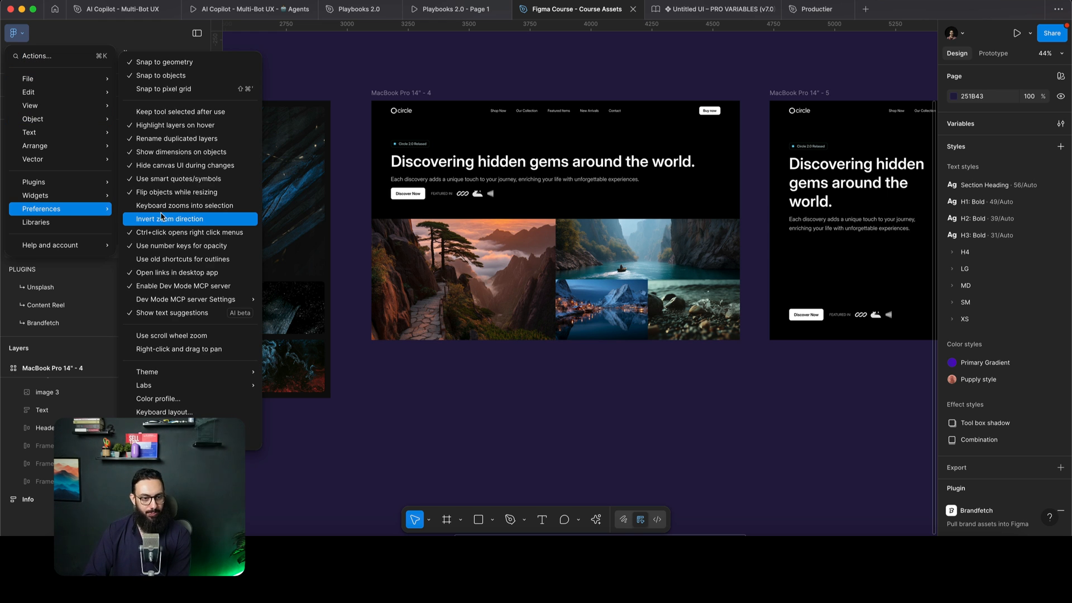
mouse_move(172, 312)
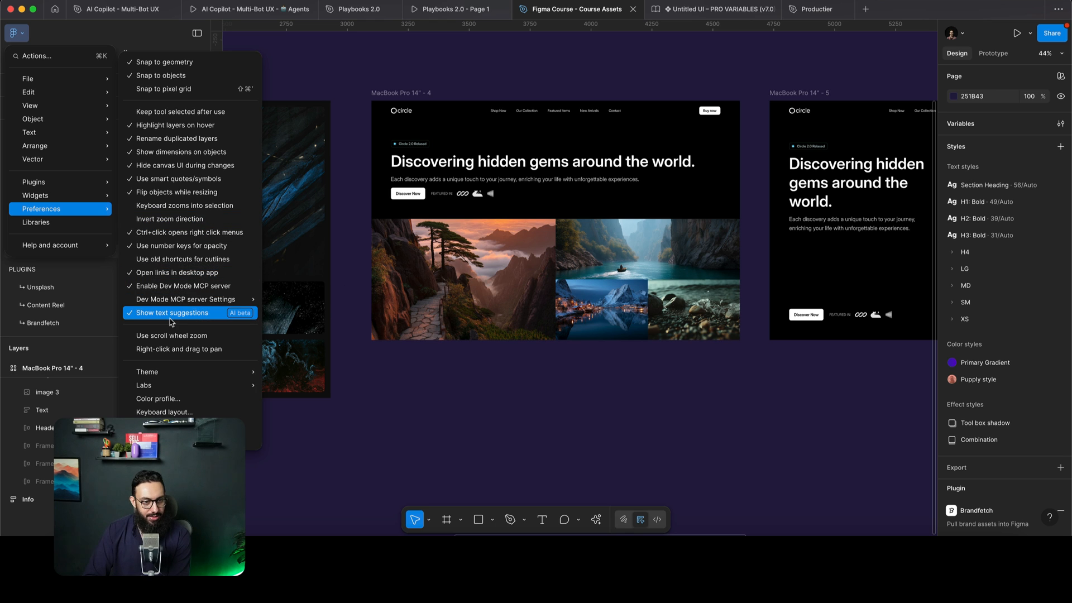
mouse_move(183, 286)
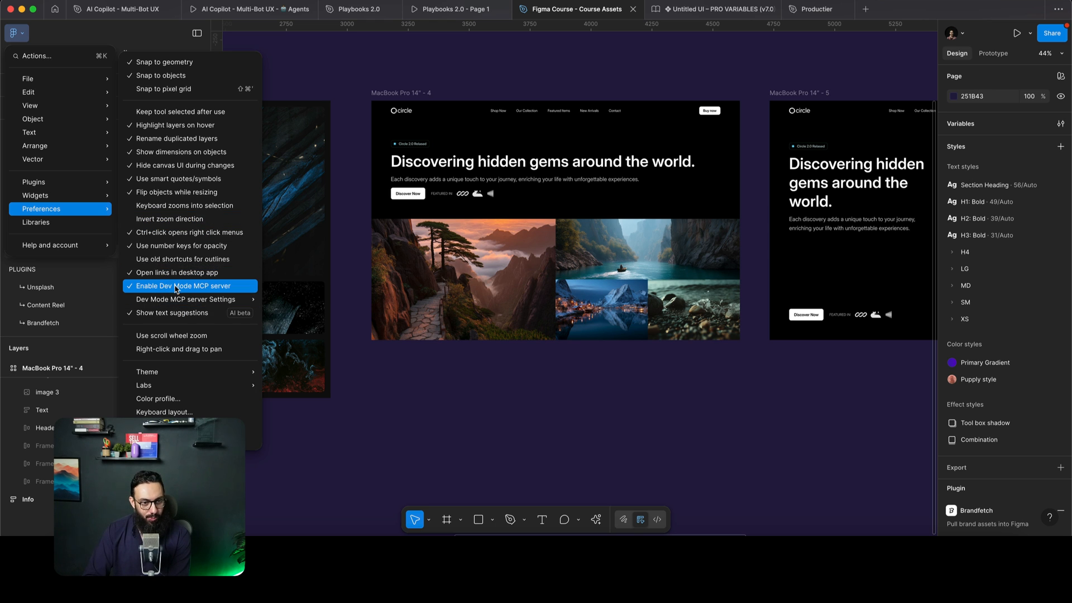
mouse_move(185, 299)
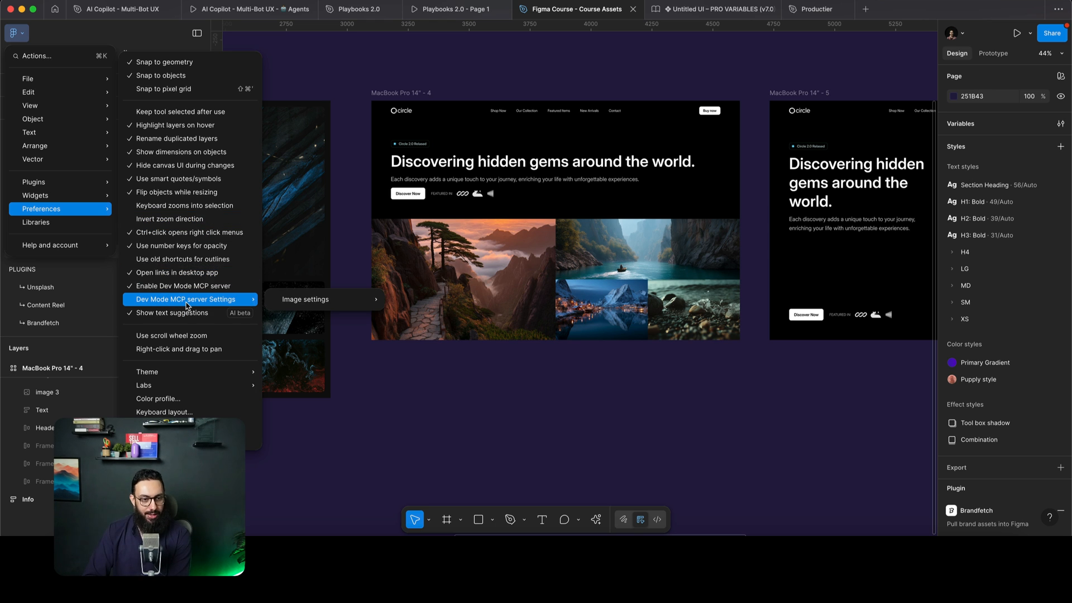
mouse_move(305, 300)
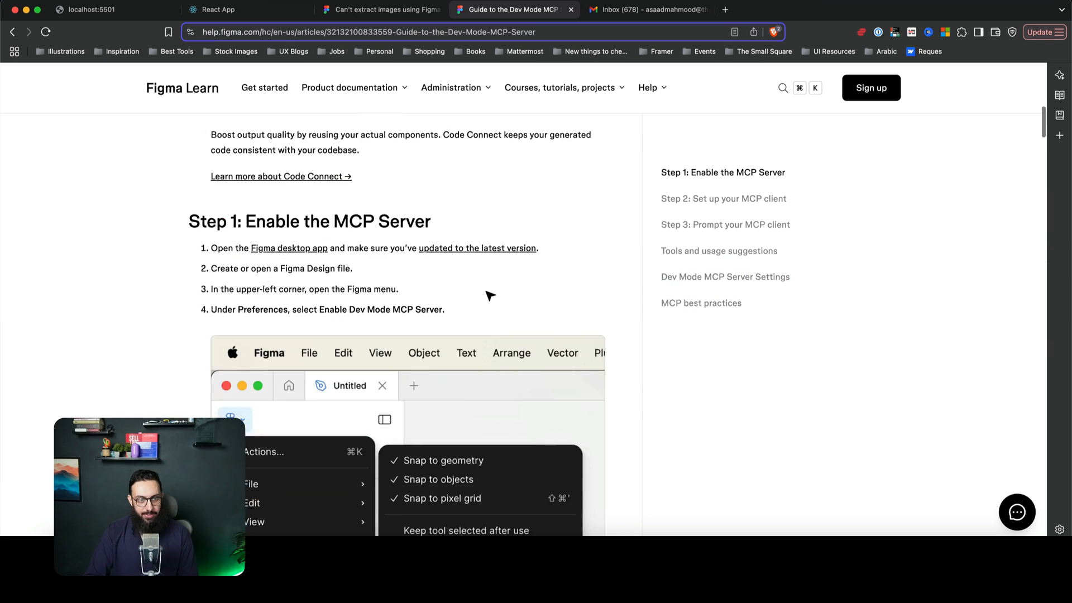
Reach 'Step 2: Set up your MCP client' and show the Cursor setup instructions
scroll(down, 3)
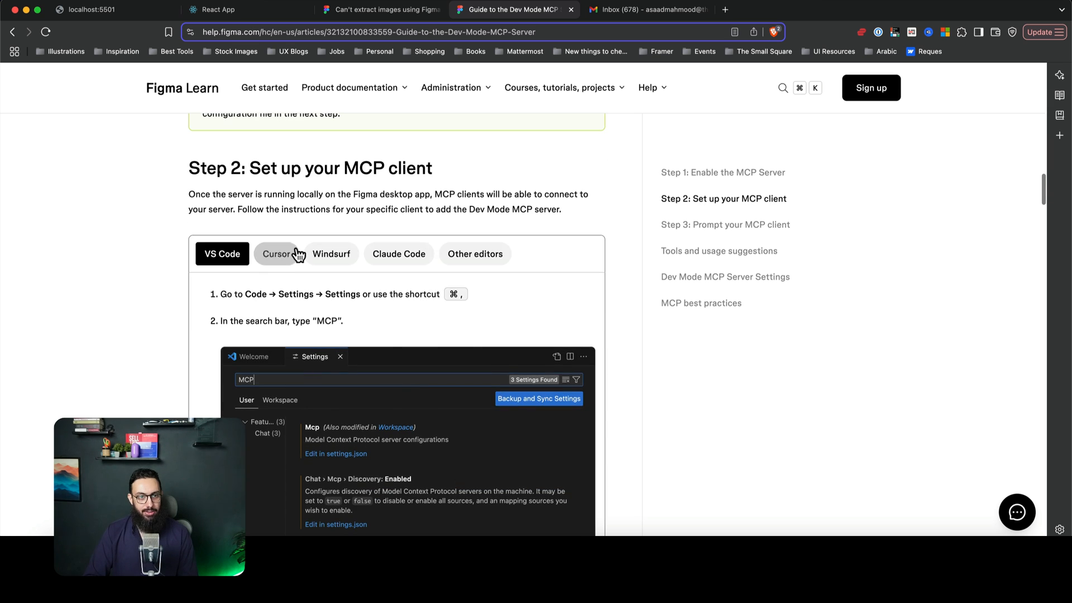
click(330, 253)
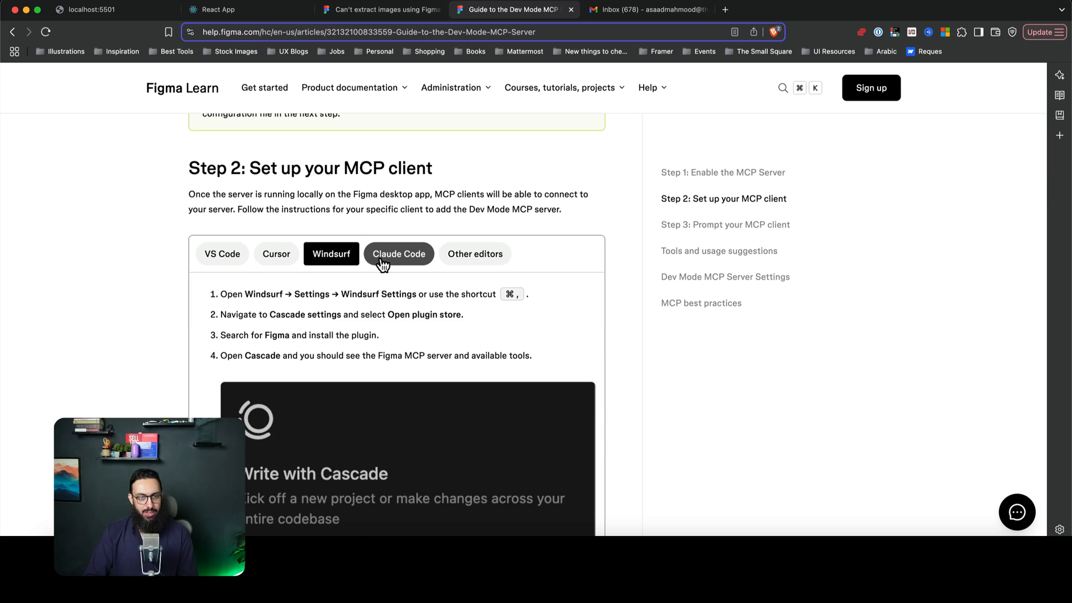
click(276, 253)
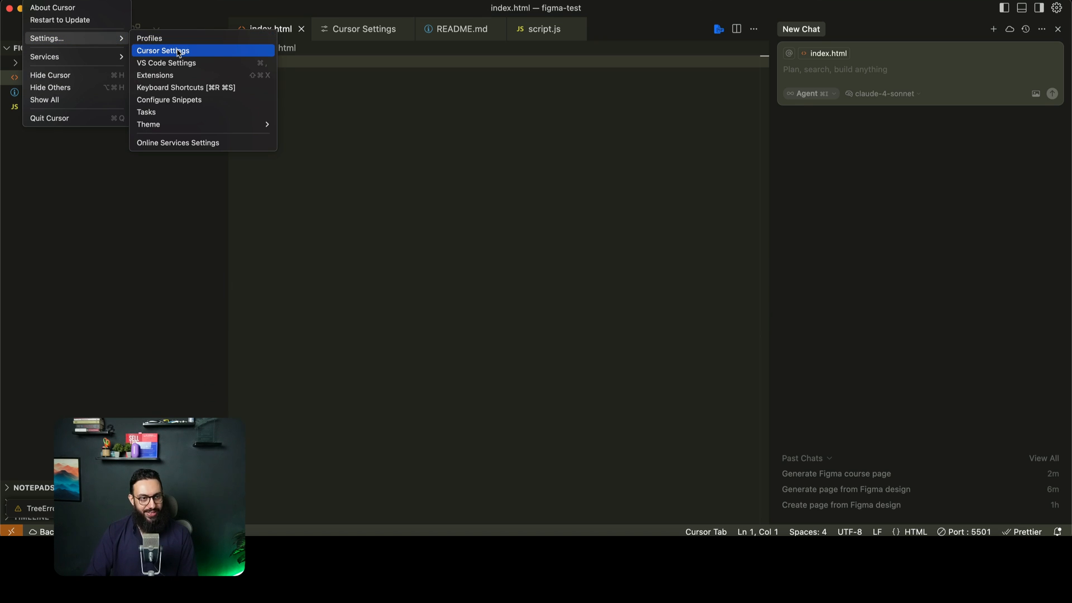
View Cursor Settings' Tools & Integrations page showing the Figma MCP server with 4 tools
click(163, 51)
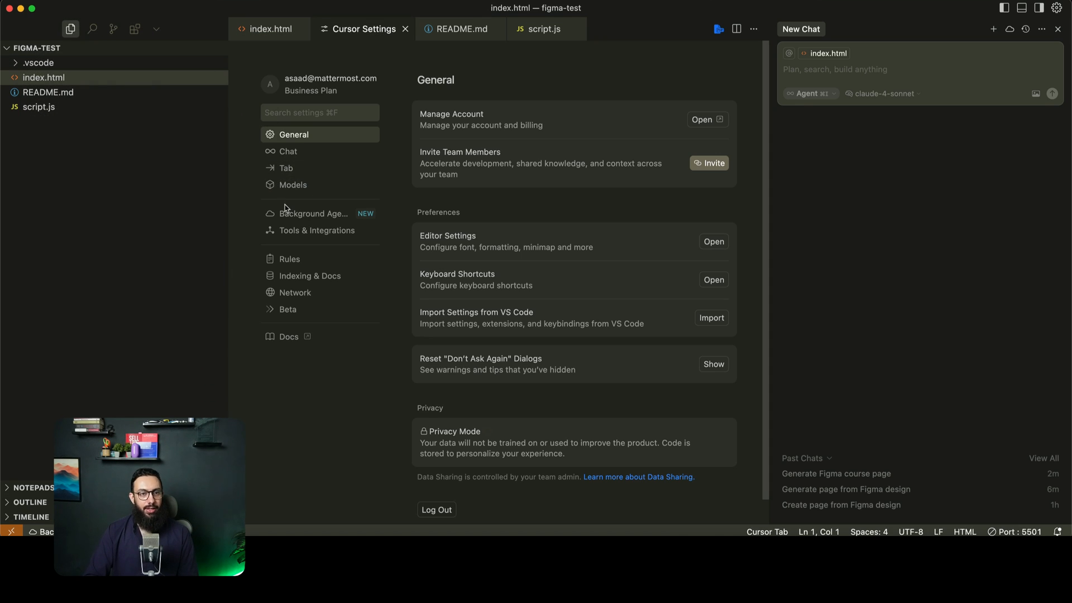
mouse_move(316, 230)
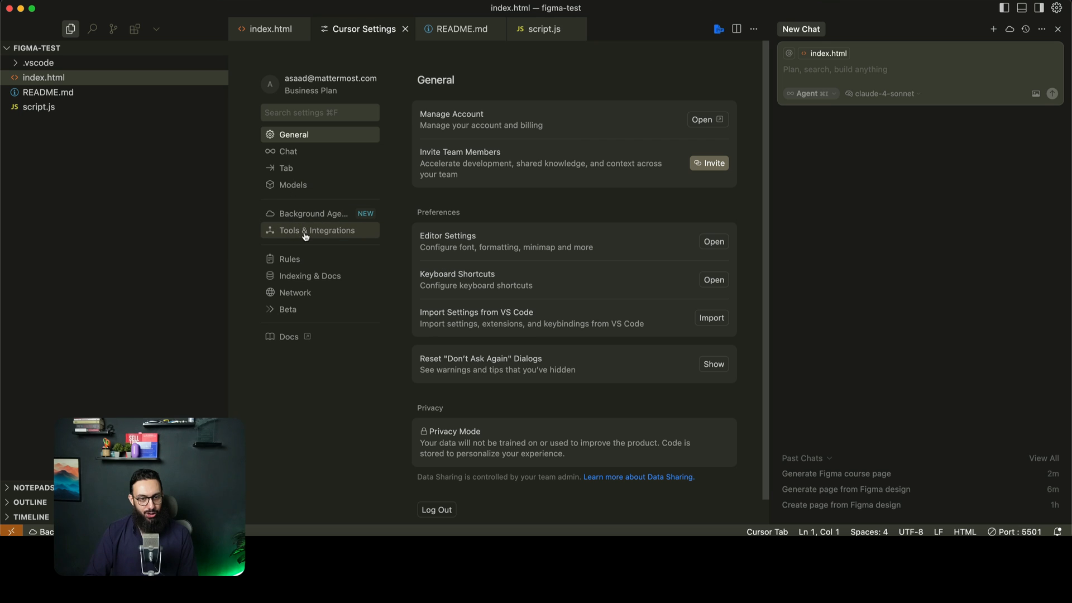
click(316, 230)
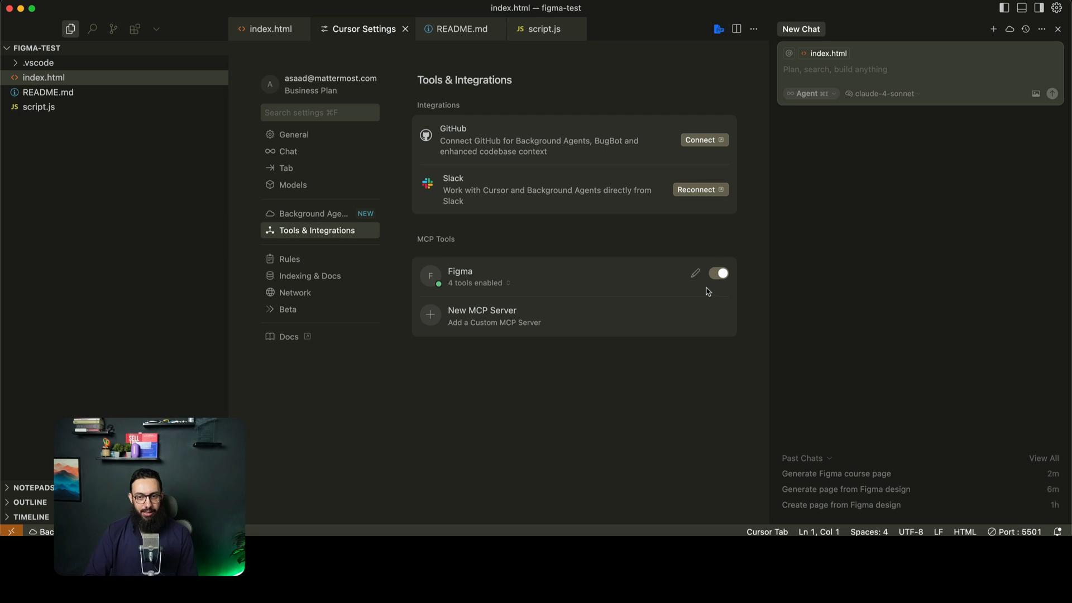
mouse_move(511, 325)
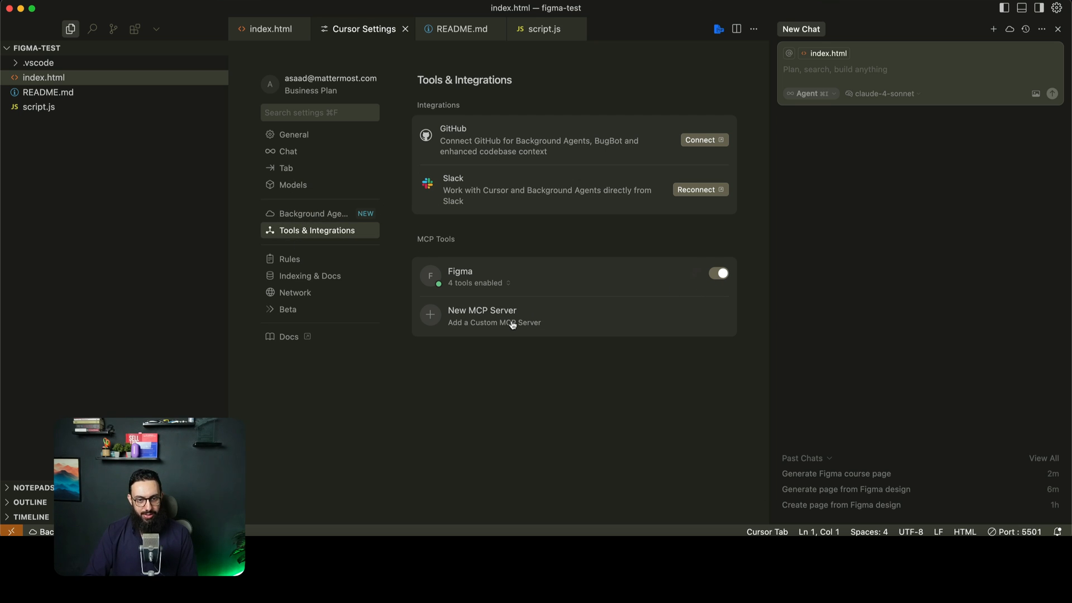
click(474, 282)
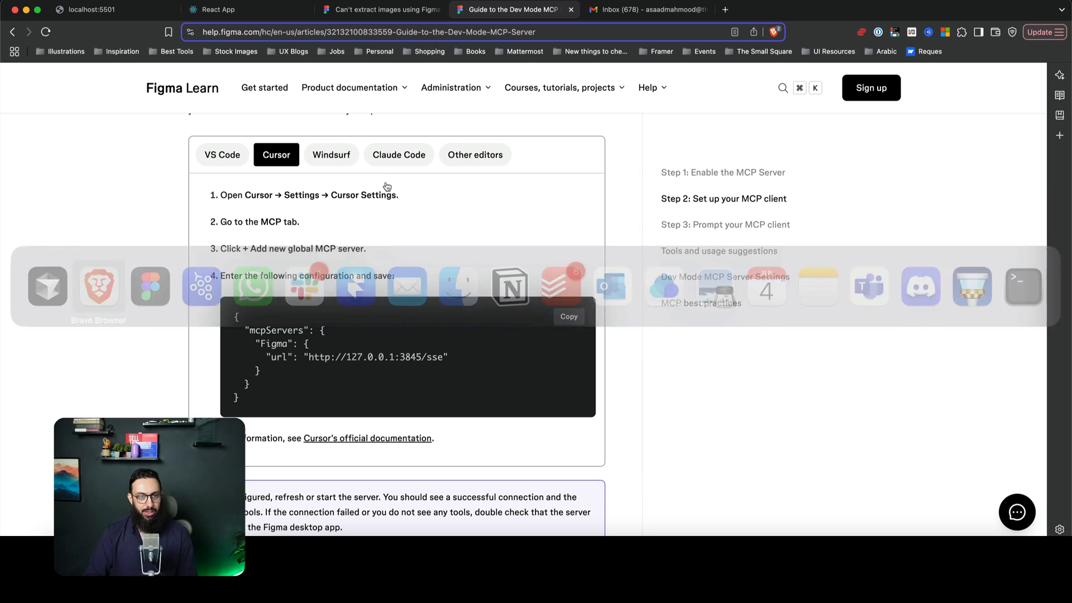
Compare the VS Code and Cursor client setup instructions in Step 2 of the guide
click(221, 153)
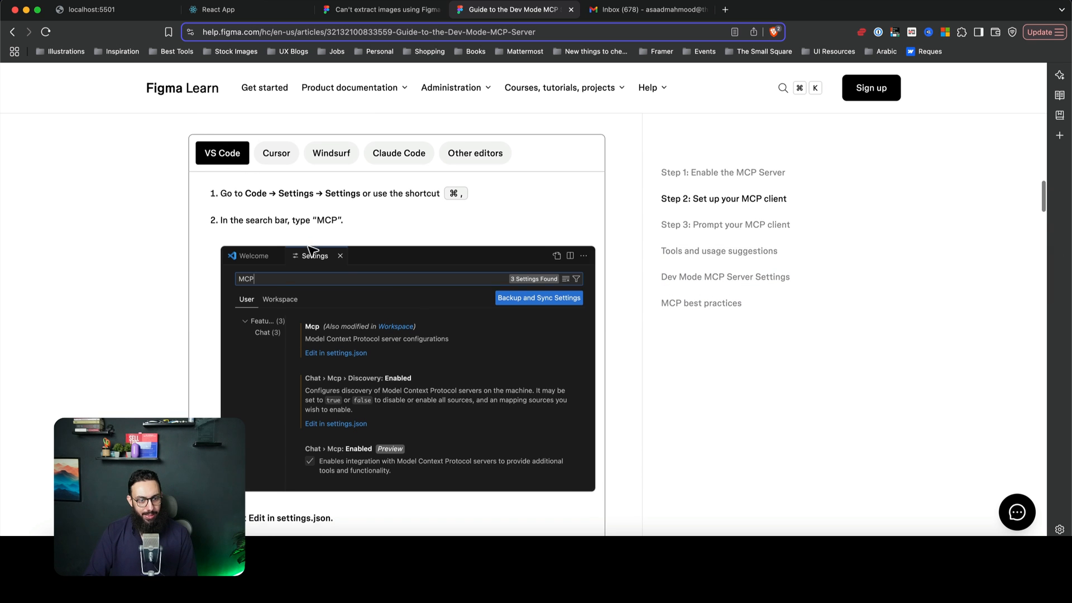
scroll(down, 3)
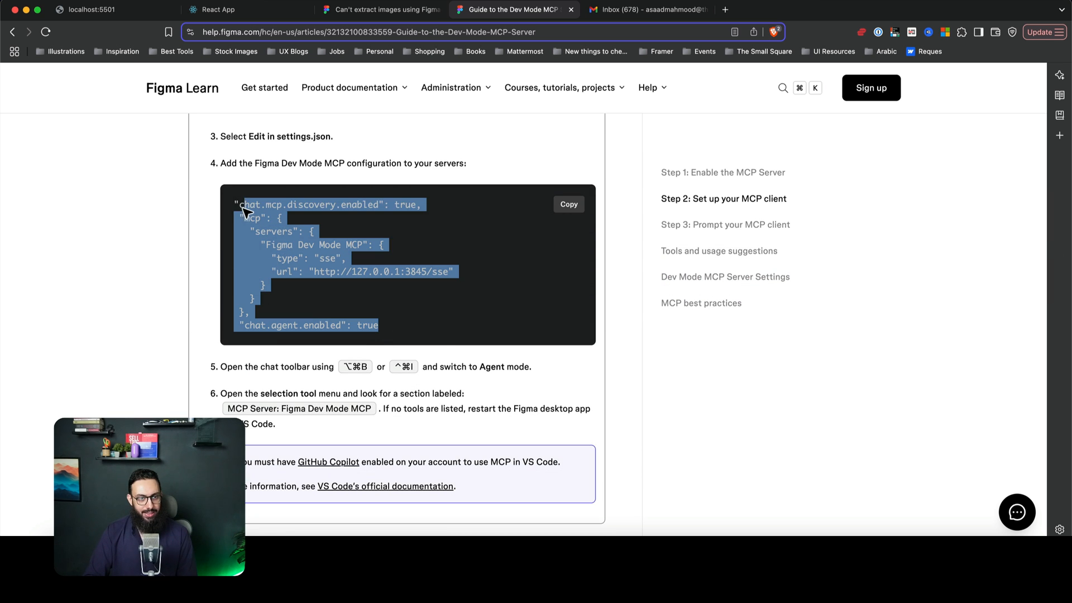
scroll(up, 3)
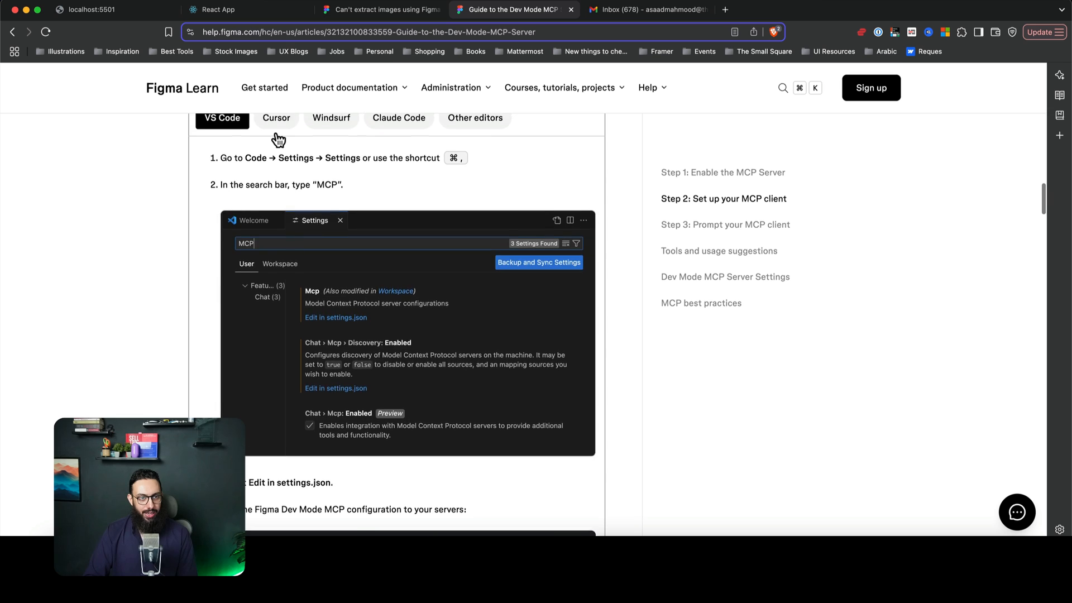
click(276, 131)
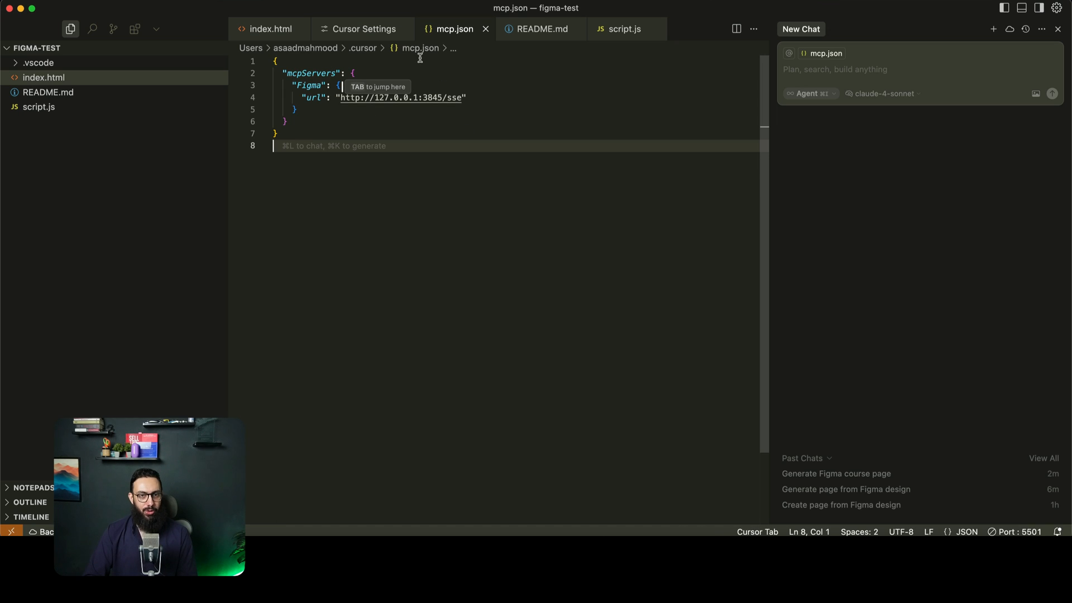
Toggle the Figma MCP server off and on so it reconnects with 4 tools enabled
click(361, 29)
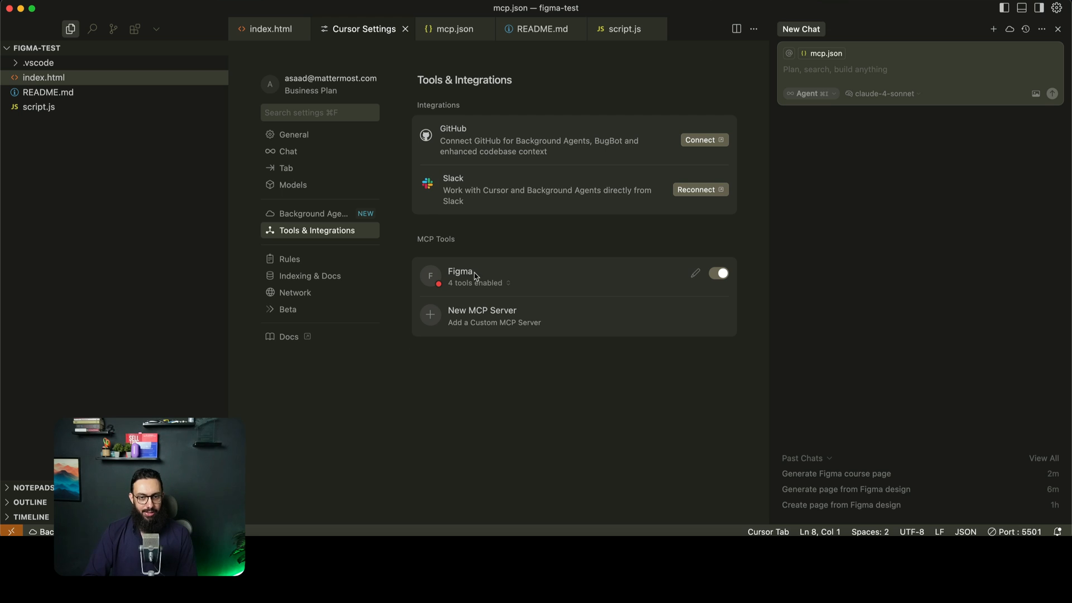
mouse_move(537, 290)
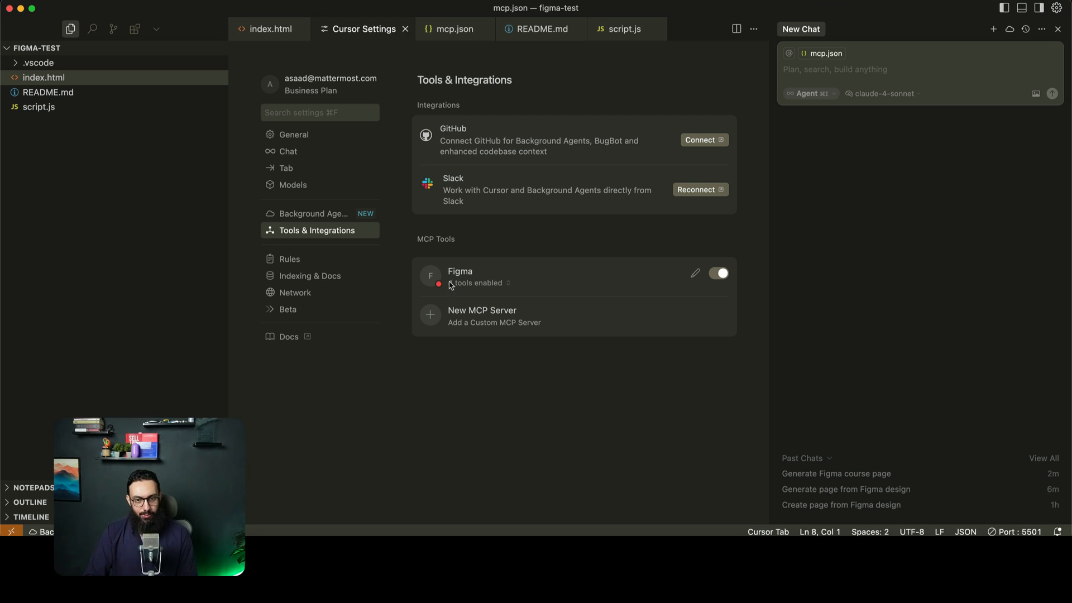
click(717, 272)
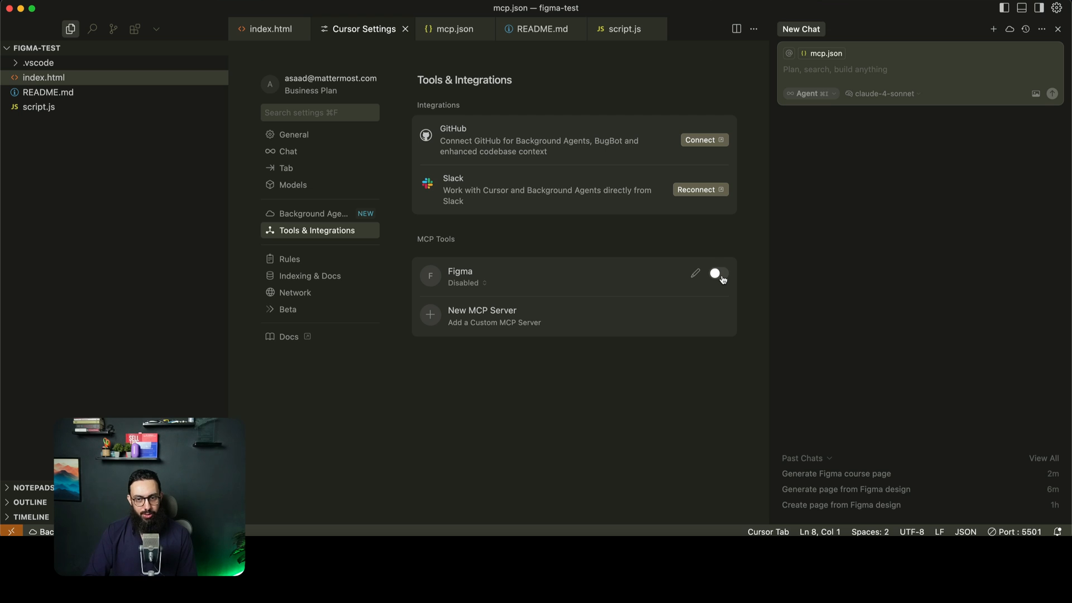
click(717, 274)
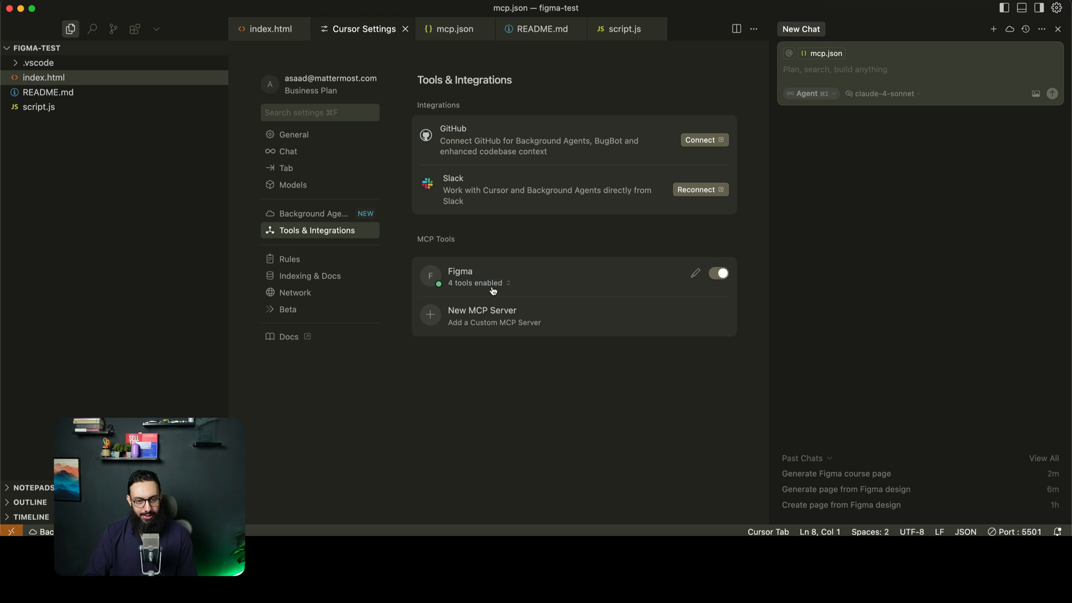
mouse_move(287, 68)
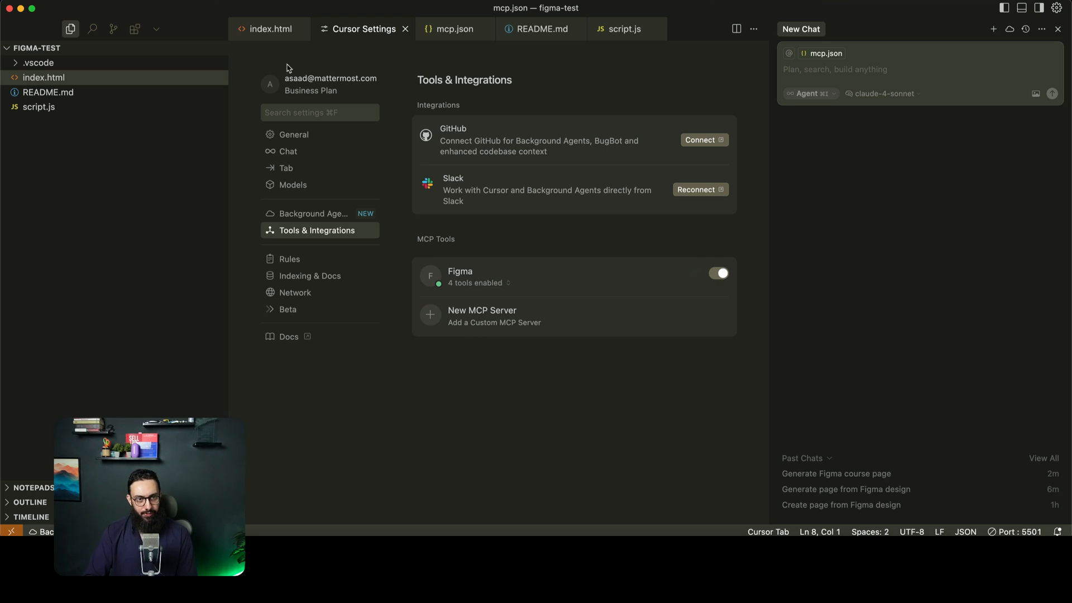
click(269, 29)
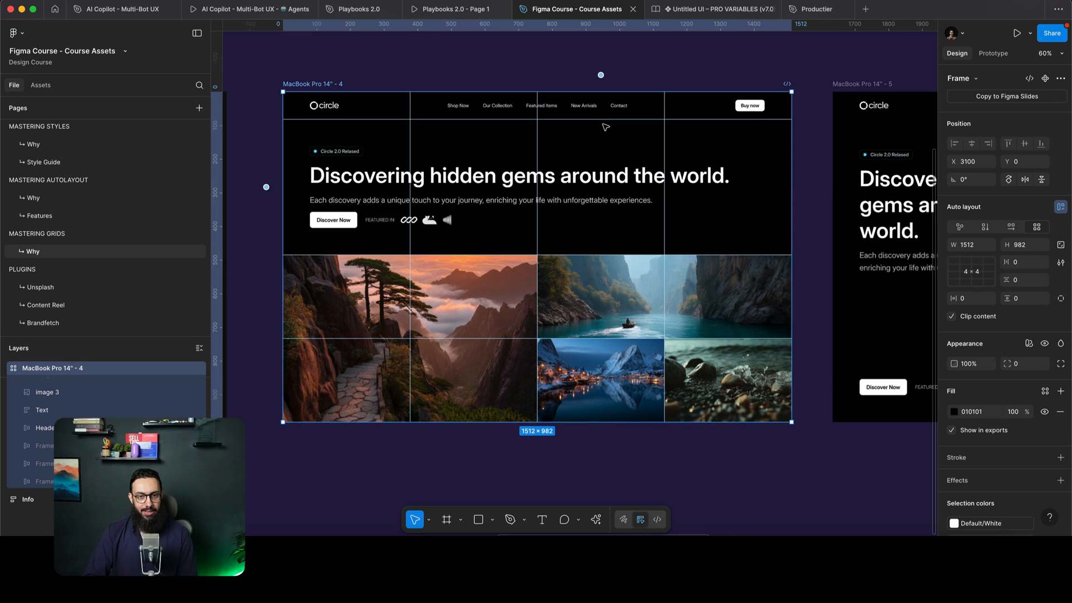
mouse_move(547, 62)
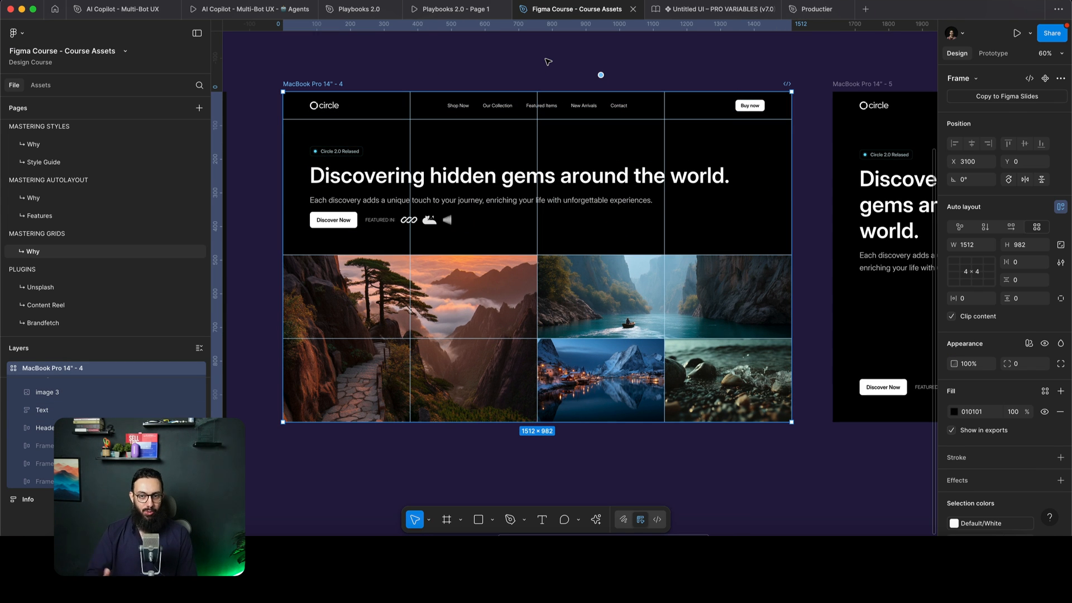
mouse_move(337, 90)
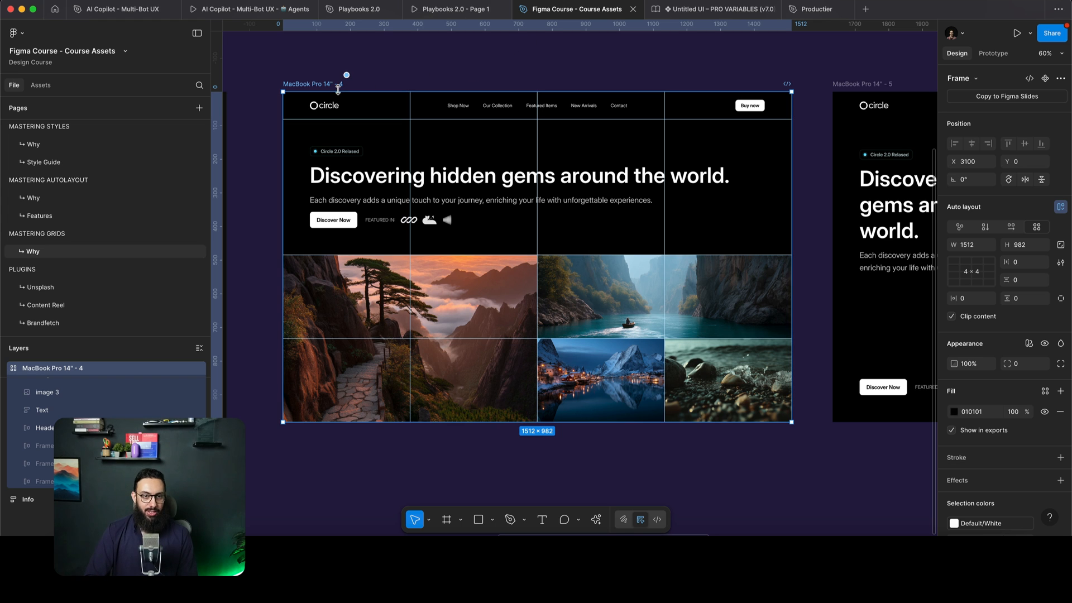
Copy a link to the MacBook Pro 14" - 4 landing page frame via Copy/Paste as
right_click(335, 86)
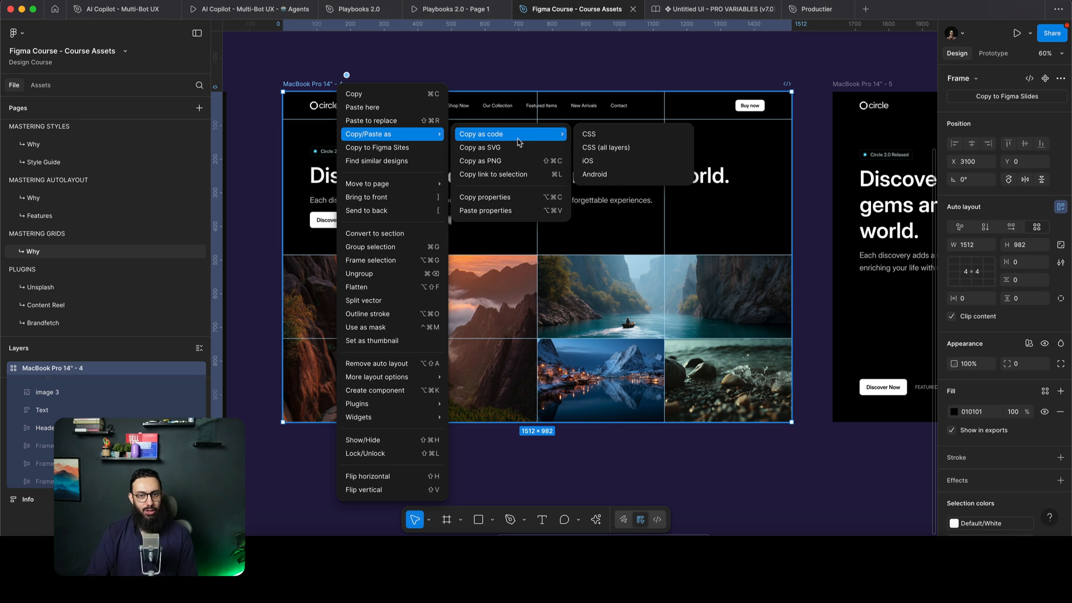
click(492, 174)
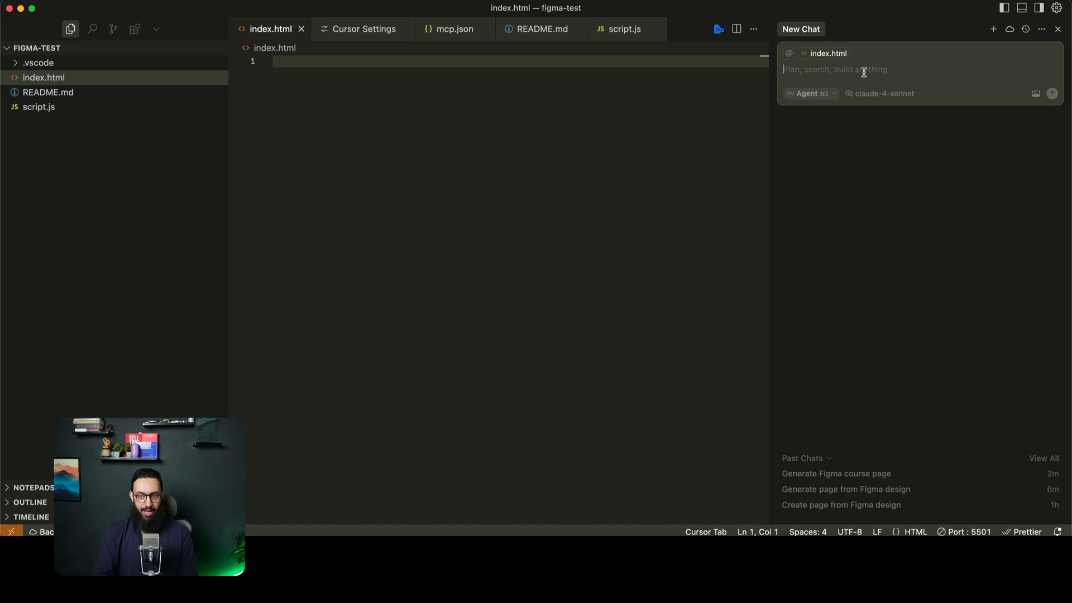
Ask the claude-4-sonnet agent to 'Create this page' and review the generated landing page summary
click(885, 94)
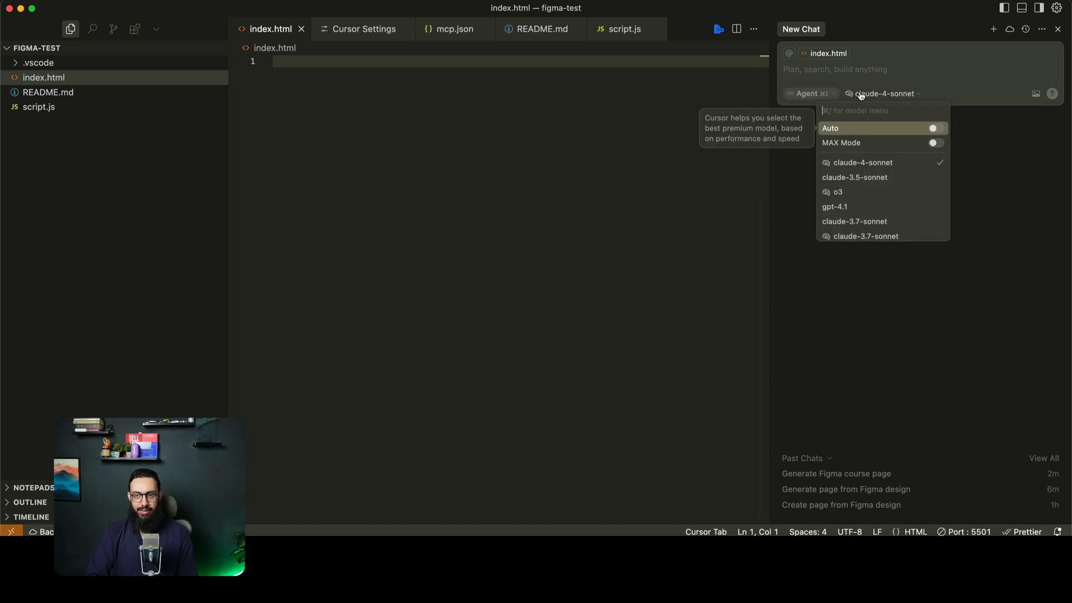
click(872, 69)
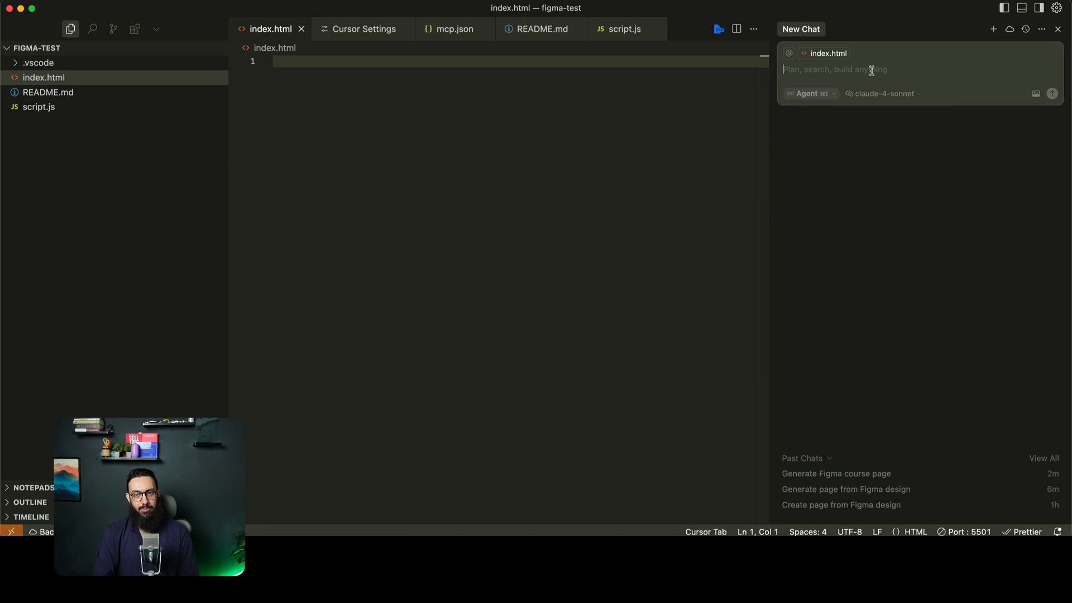
text(Create this page)
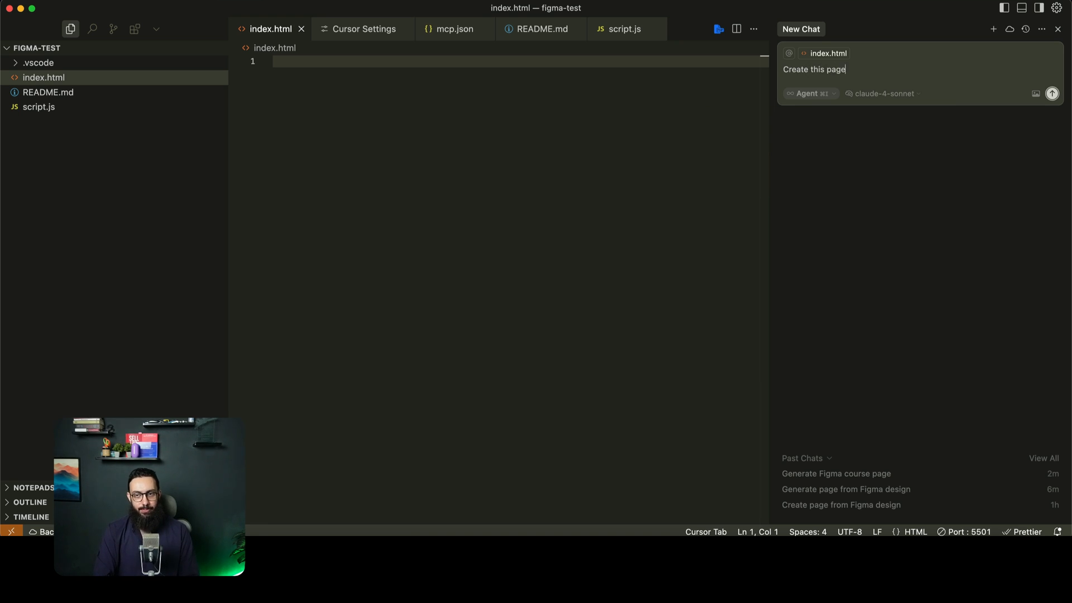
click(1052, 94)
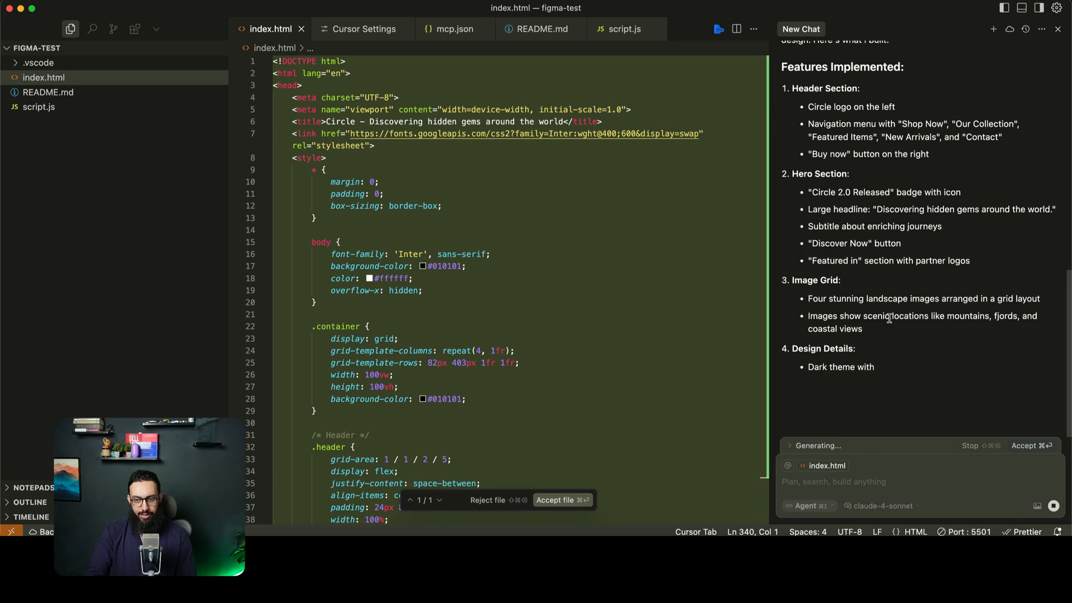
scroll(down, 3)
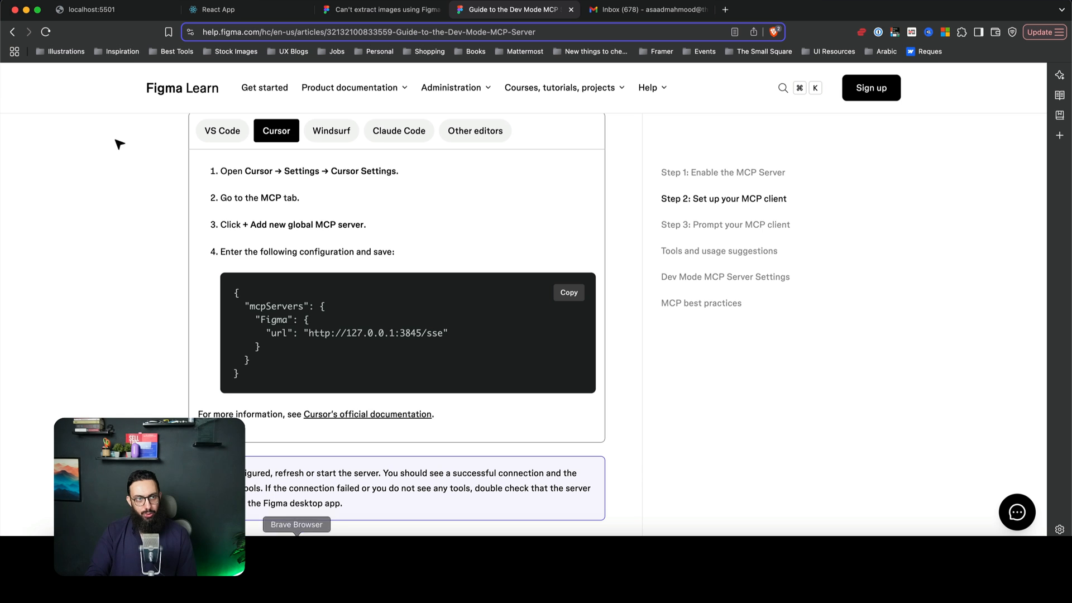
View the generated Circle landing page served at localhost:5501
click(109, 10)
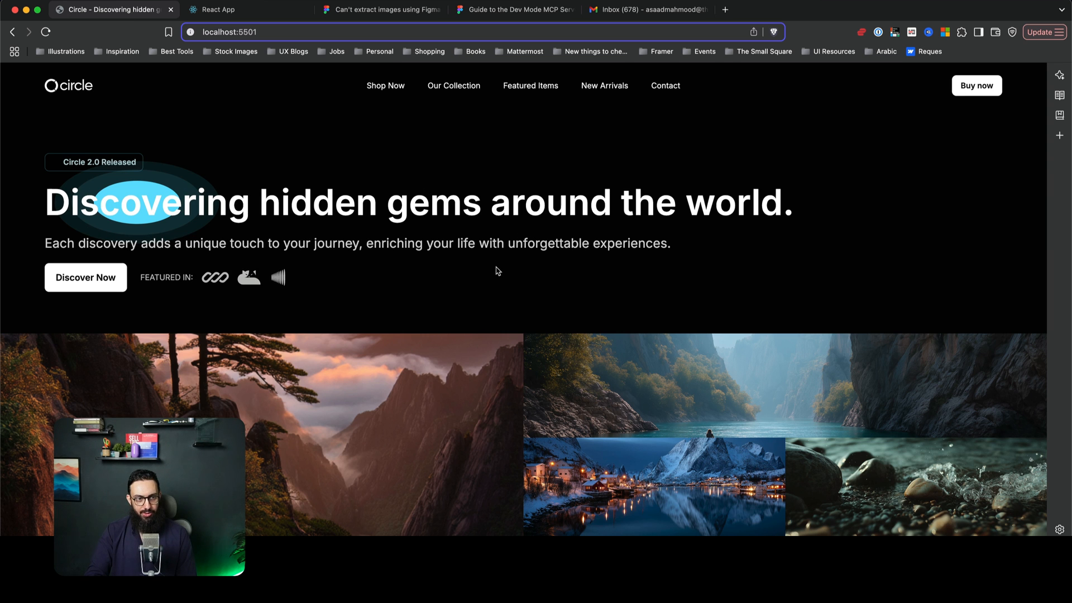
mouse_move(194, 180)
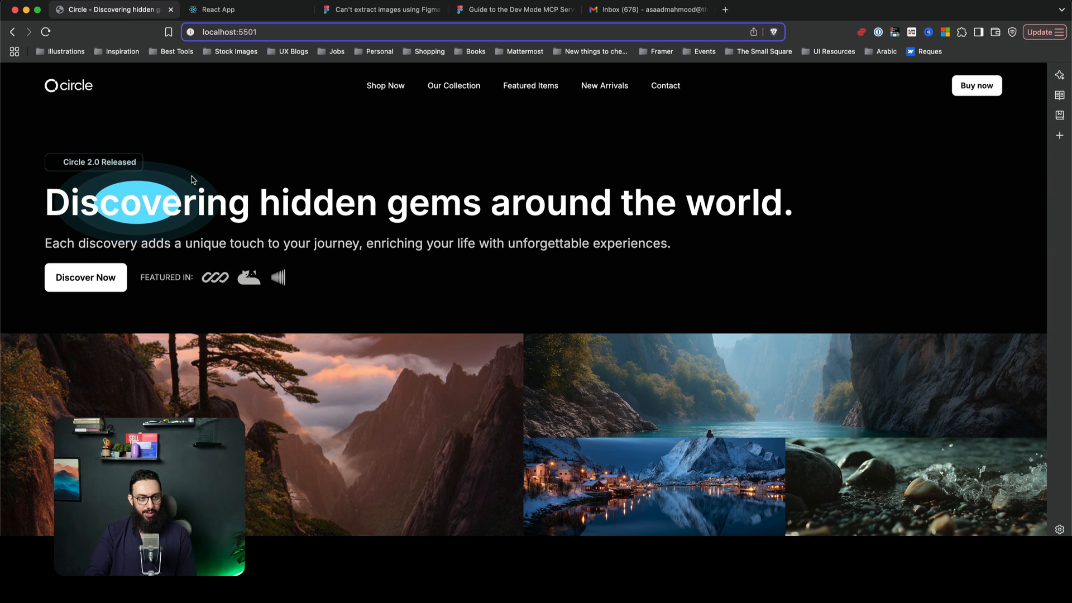
mouse_move(142, 180)
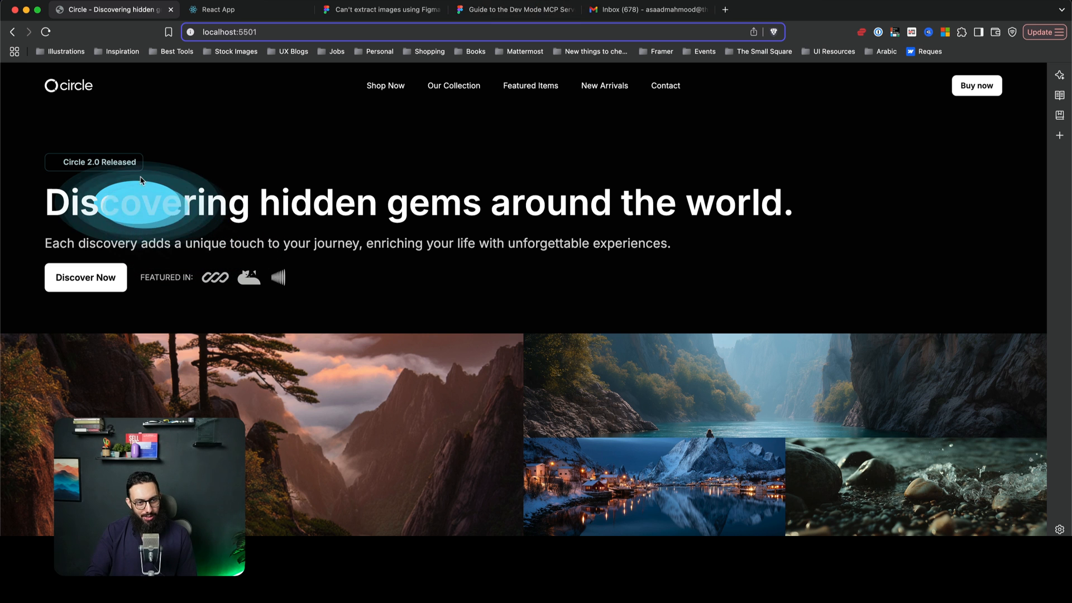
mouse_move(902, 276)
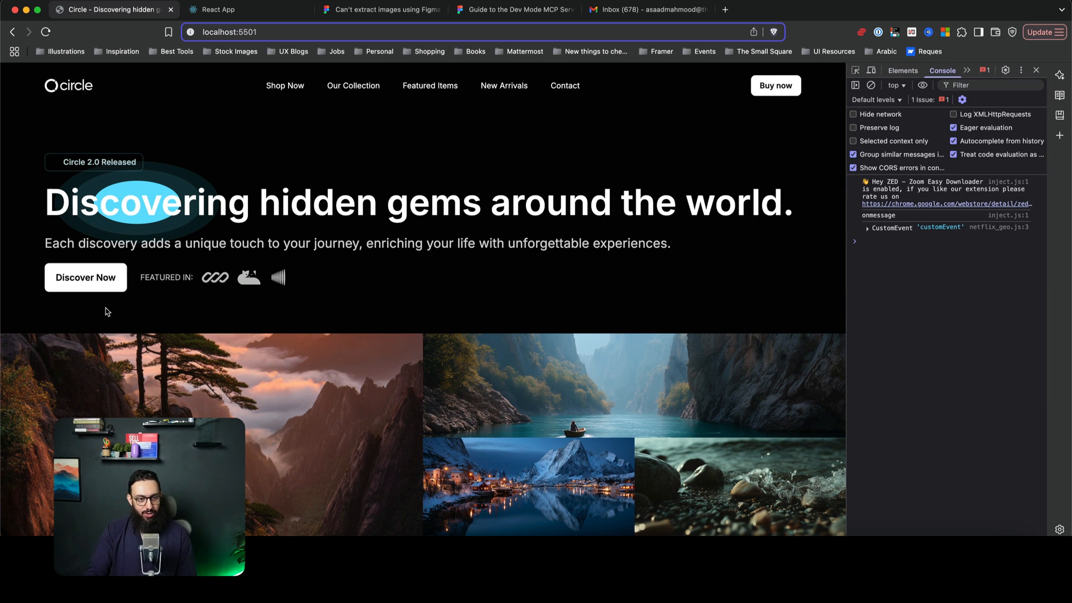
mouse_move(775, 86)
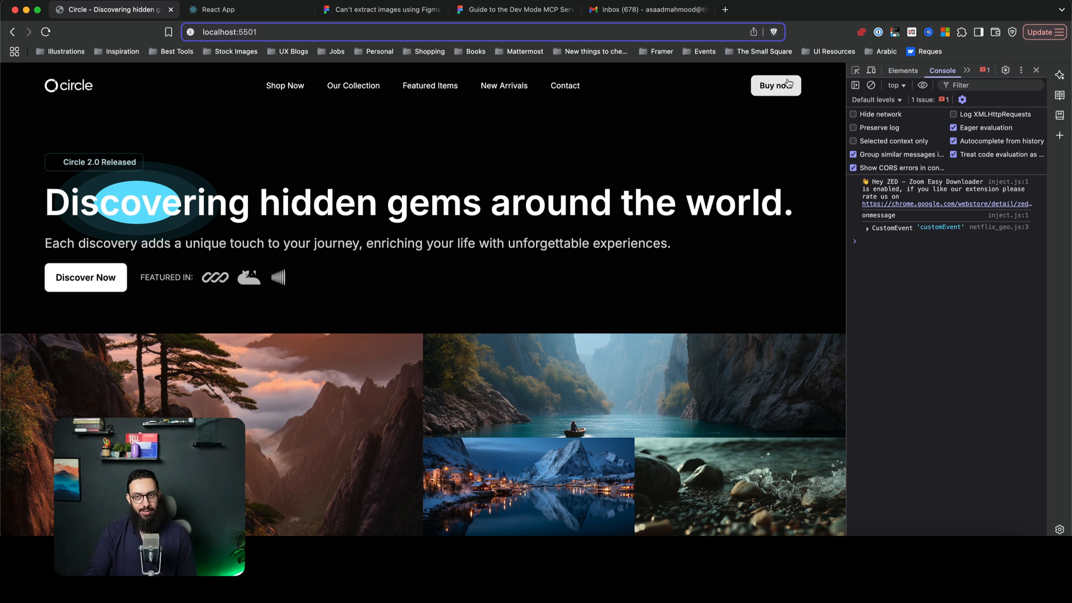
mouse_move(171, 179)
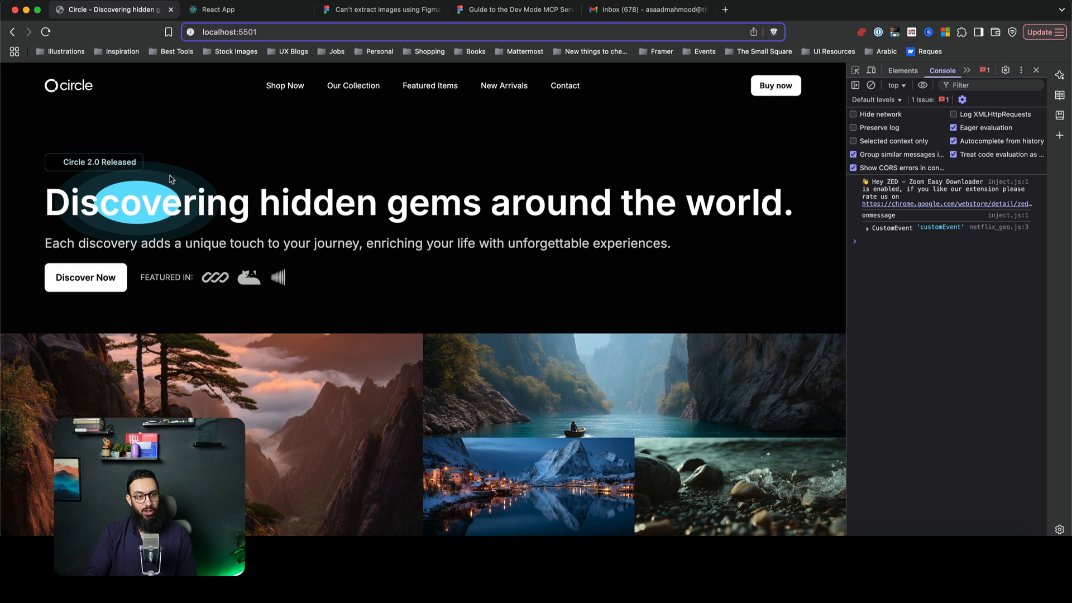
mouse_move(110, 181)
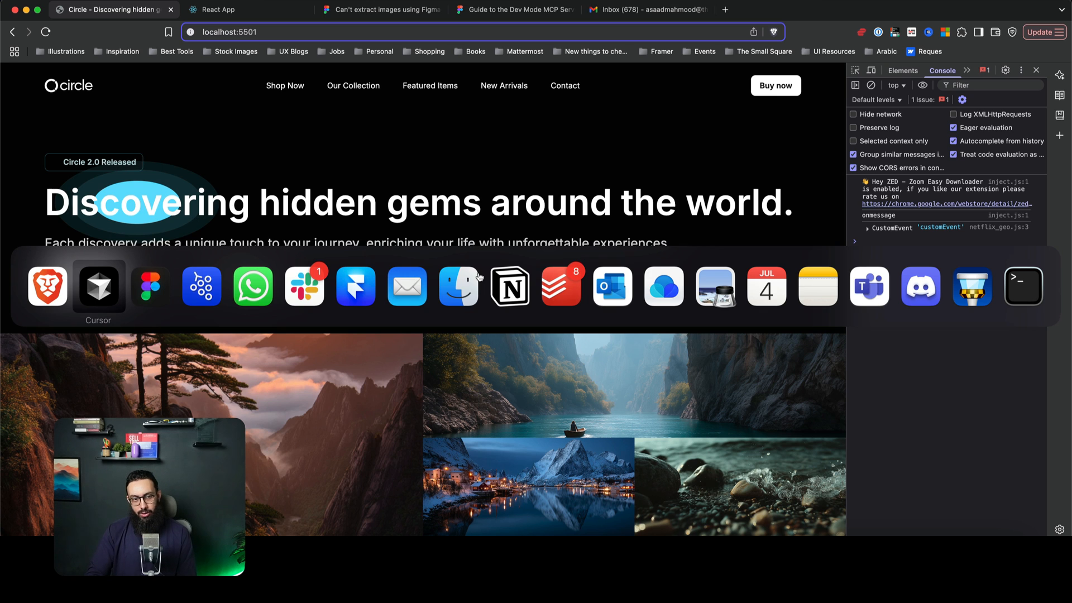
mouse_move(149, 287)
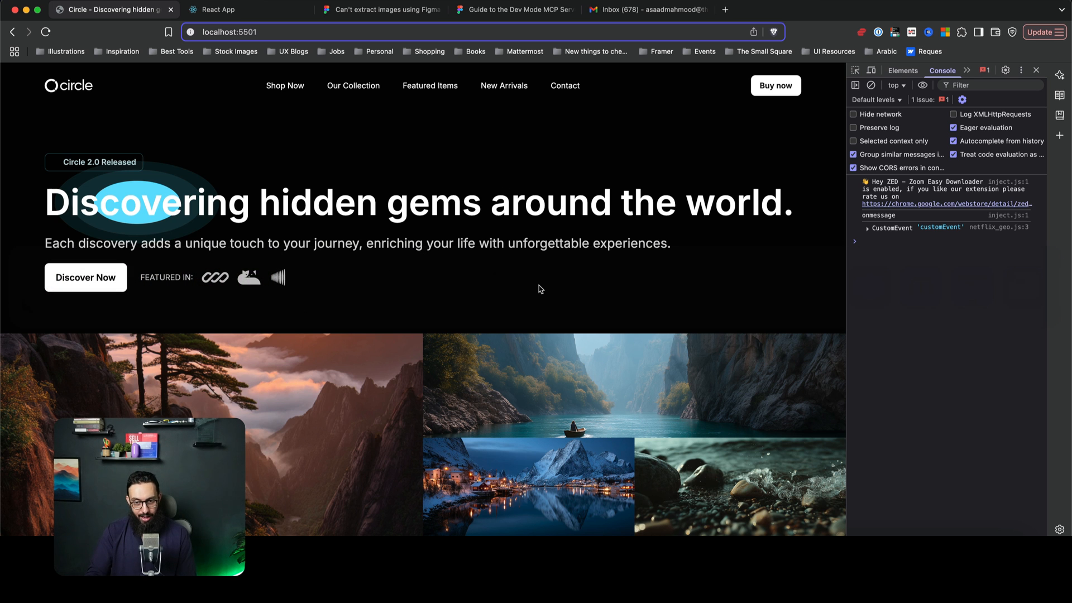
mouse_move(648, 361)
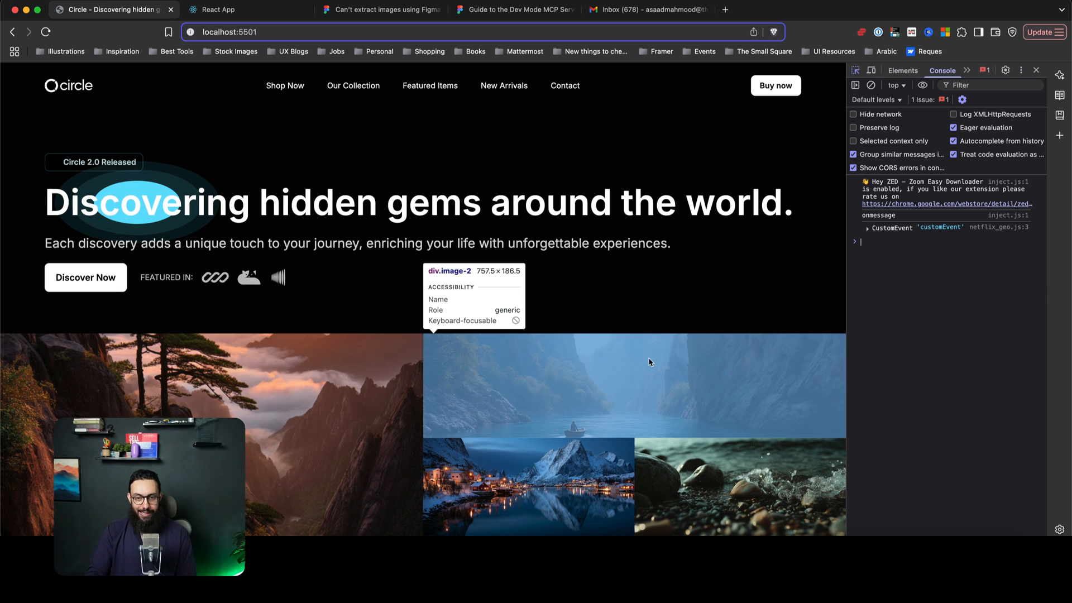
Inspect the landscape image grid element and review its CSS rules in the Styles pane
click(902, 71)
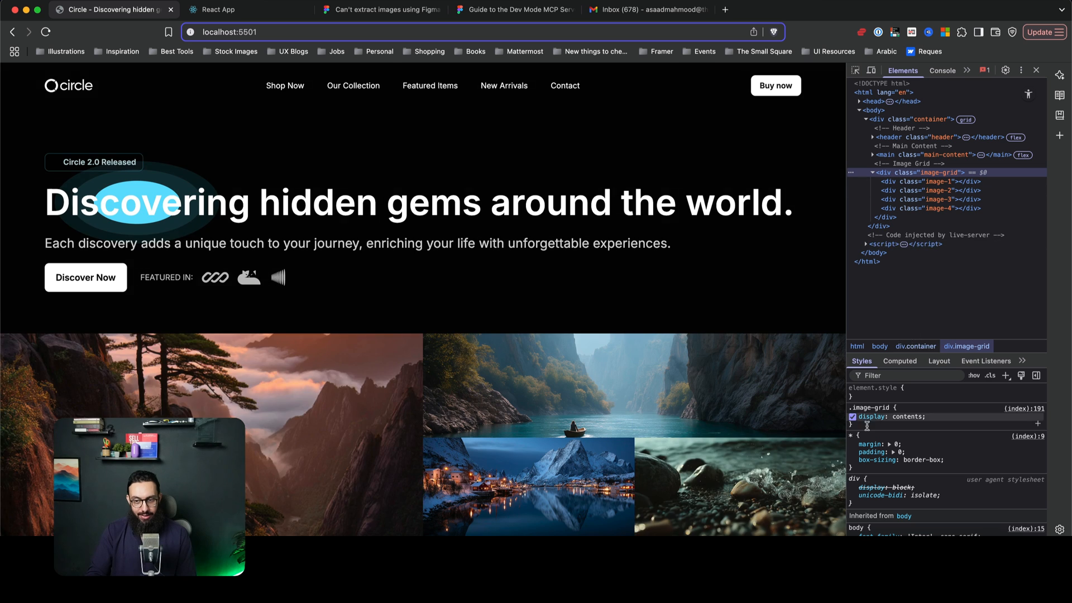
click(923, 119)
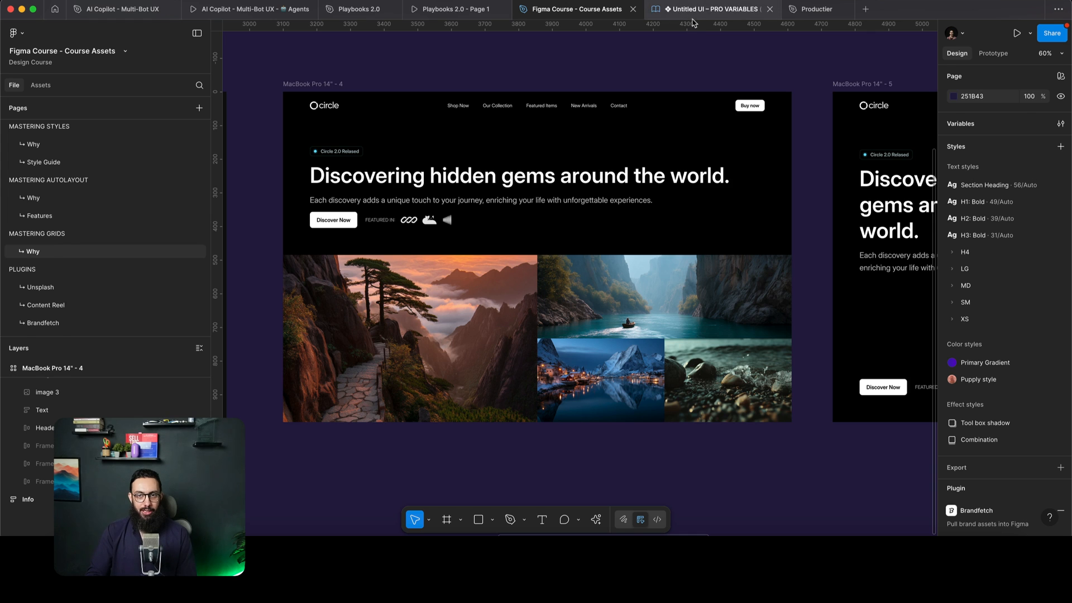
Switch Figma to the Untitled UI – PRO VARIABLES design system file
click(714, 8)
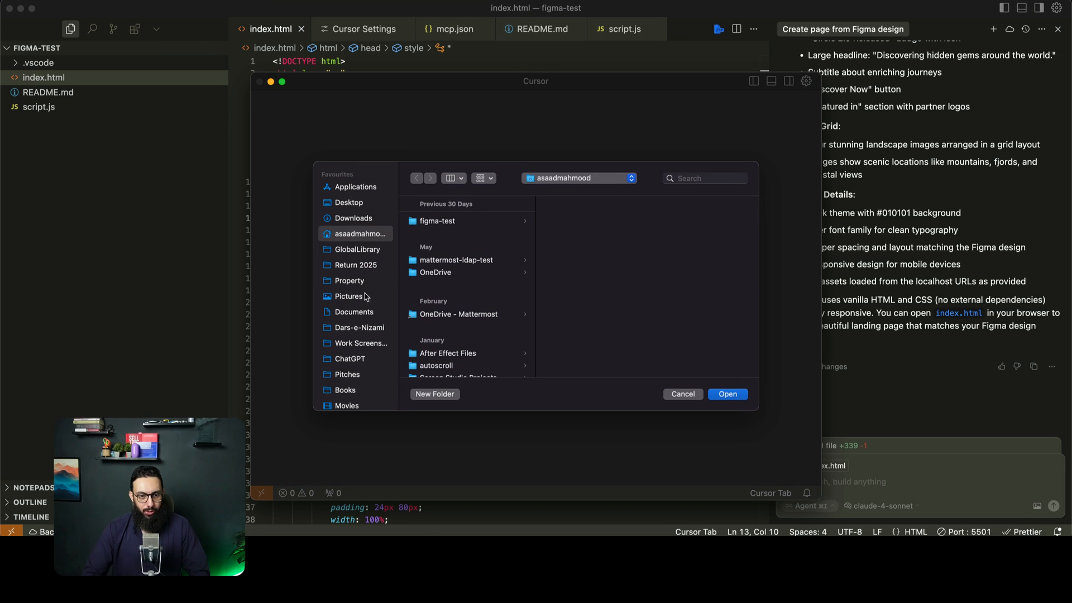
Create a new figma-react-mcp folder under Git and open it as the workspace
click(339, 299)
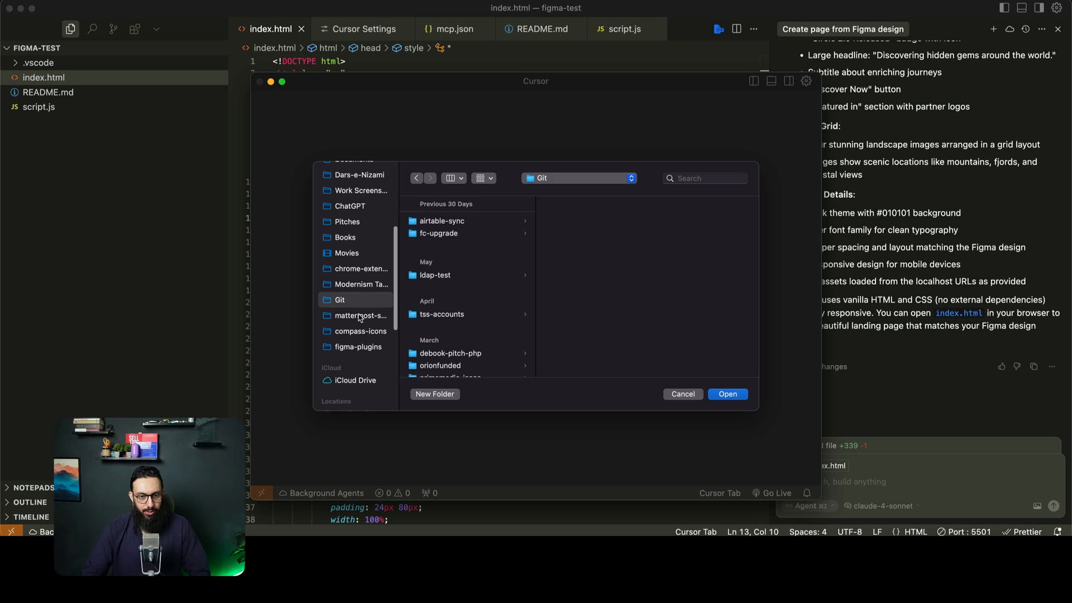
click(434, 394)
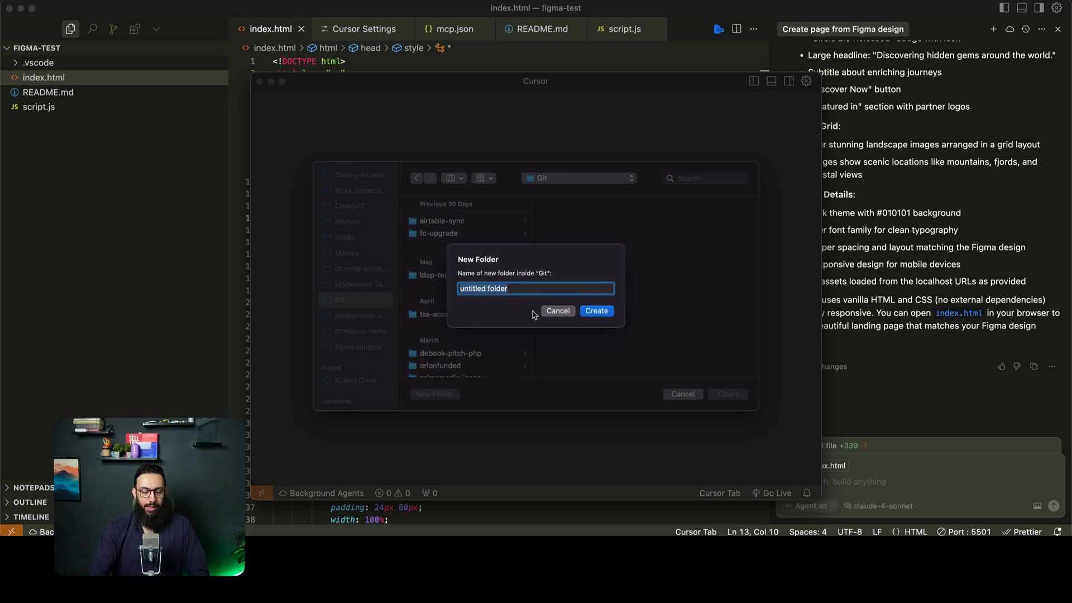
text(figma-r)
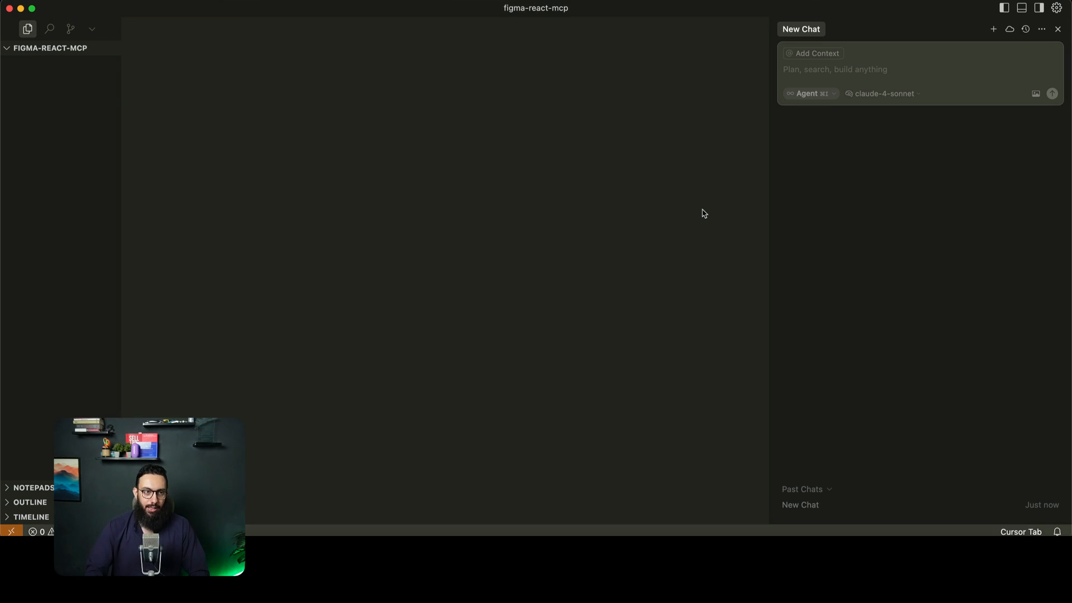
Have the agent generate a create-react-app project, then start it with npm start
text(generate a react projec)
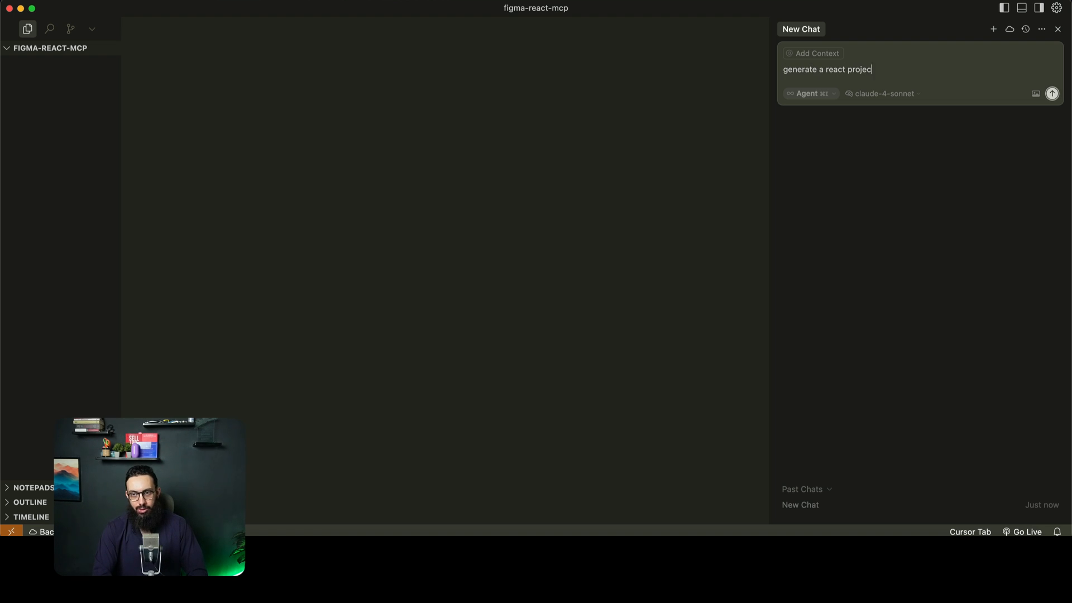
text(using create re)
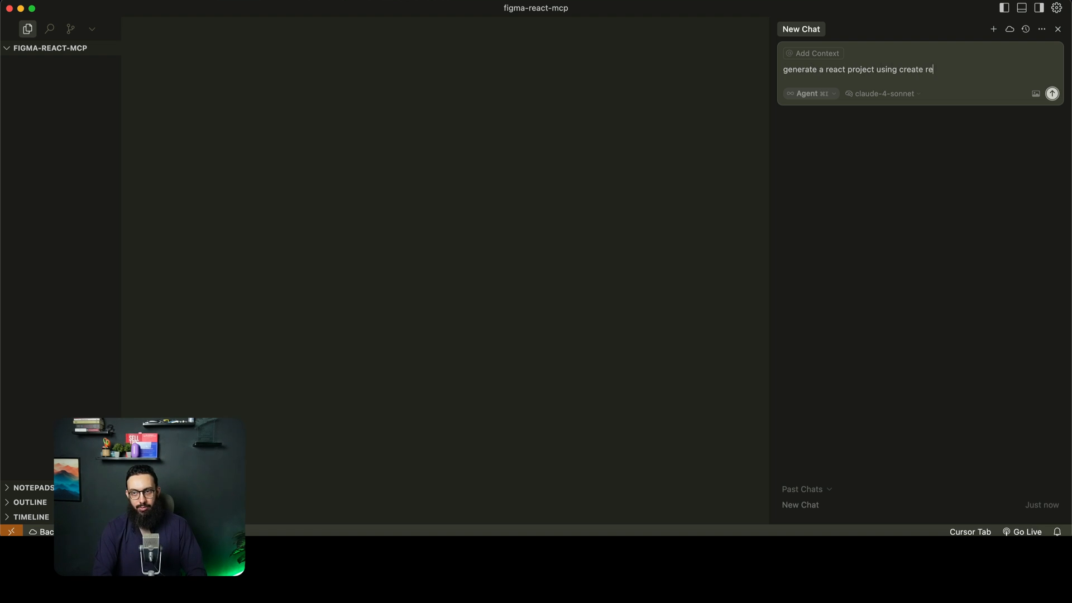
click(1051, 94)
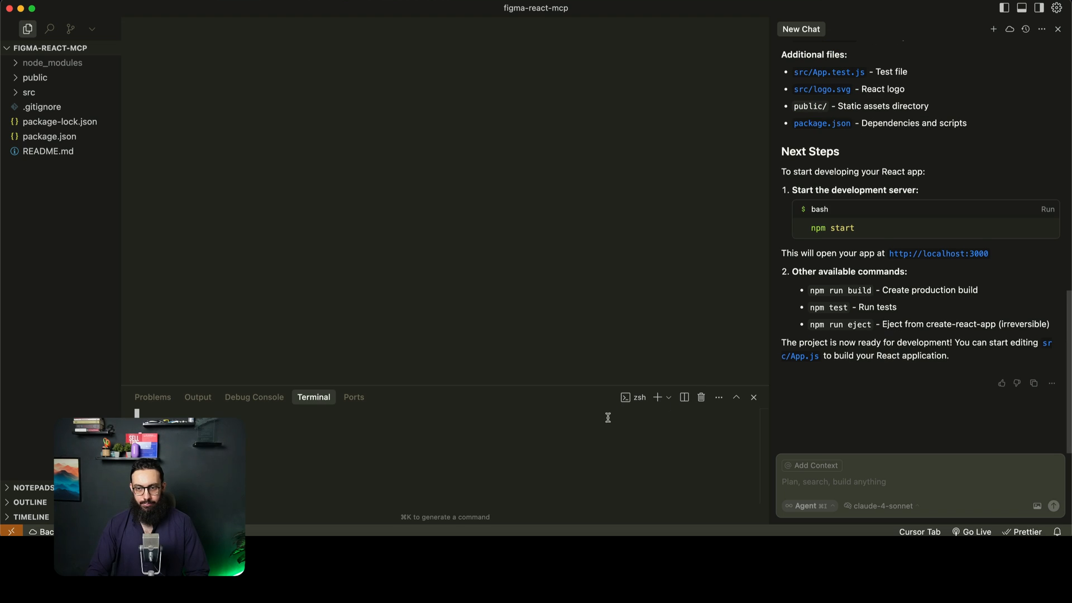
text(npm start)
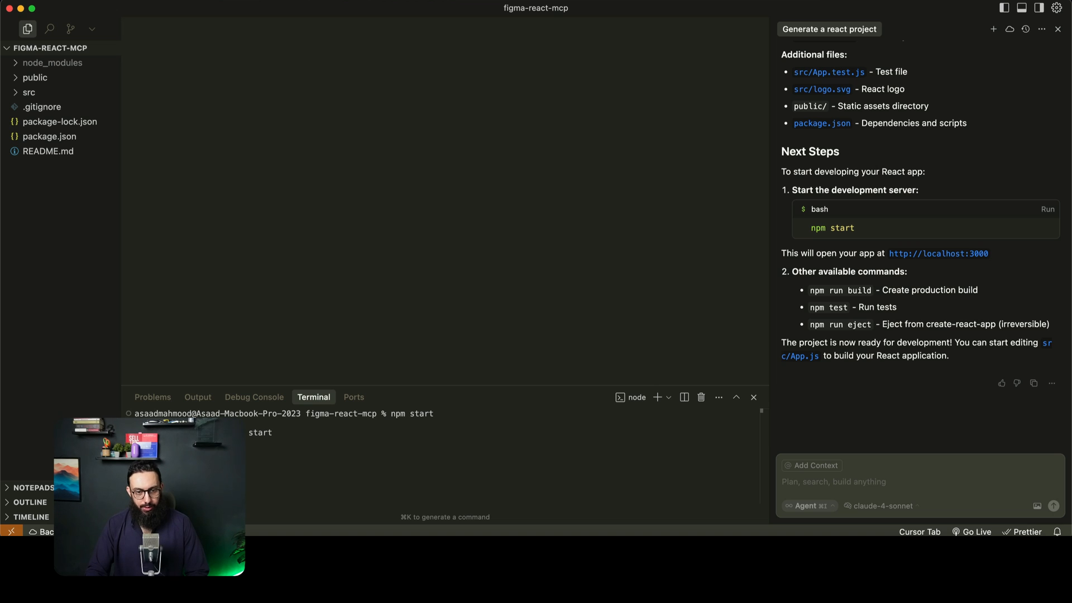
mouse_move(1013, 220)
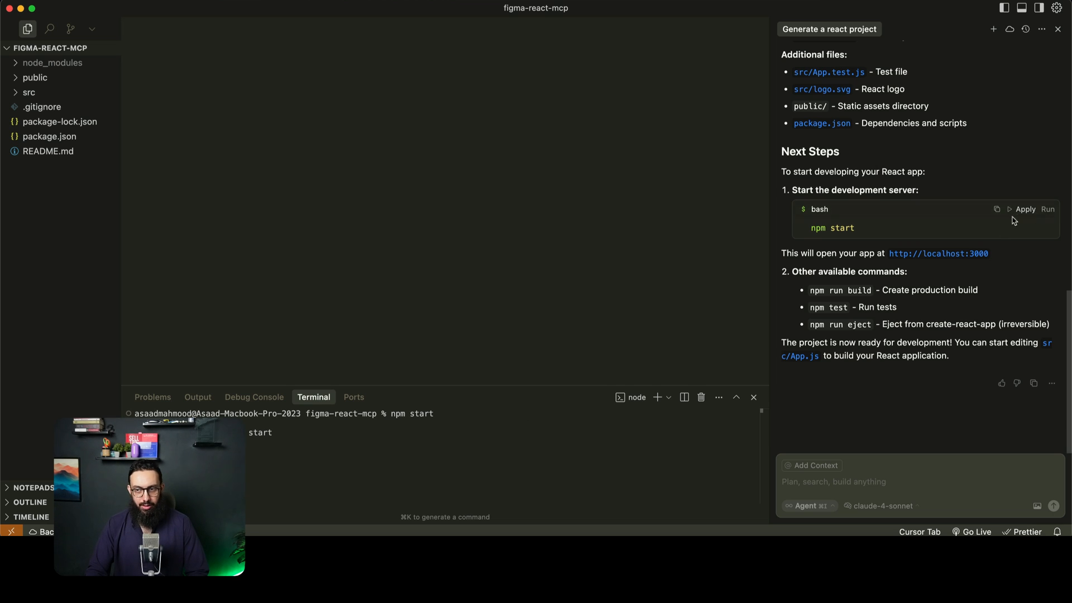
mouse_move(288, 447)
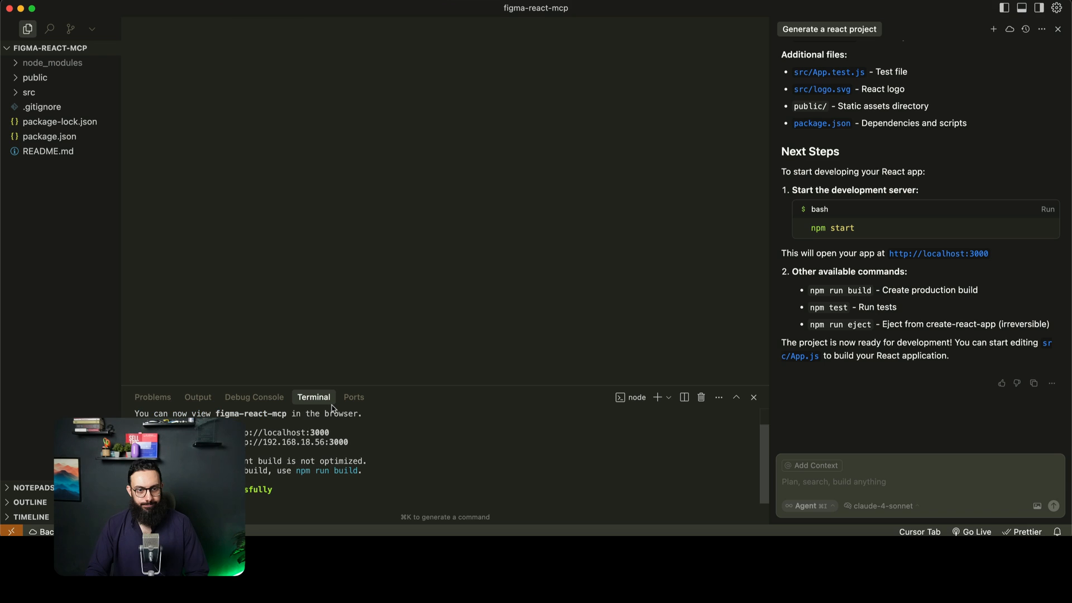
mouse_move(924, 482)
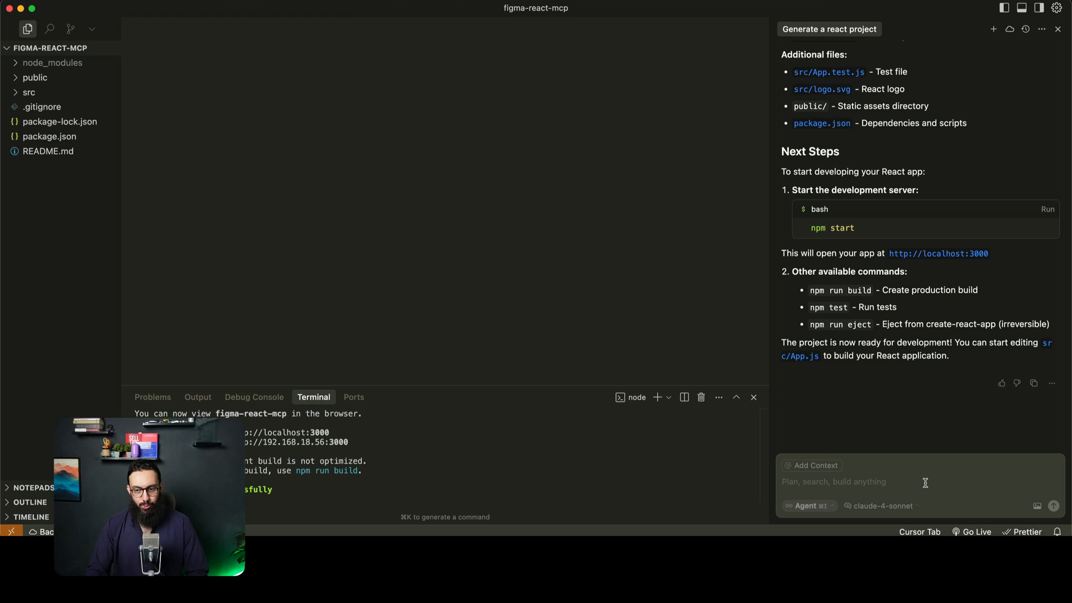
Prompt the agent: 'Create a component like this' with the Figma link, including the different variants on the main page
click(711, 9)
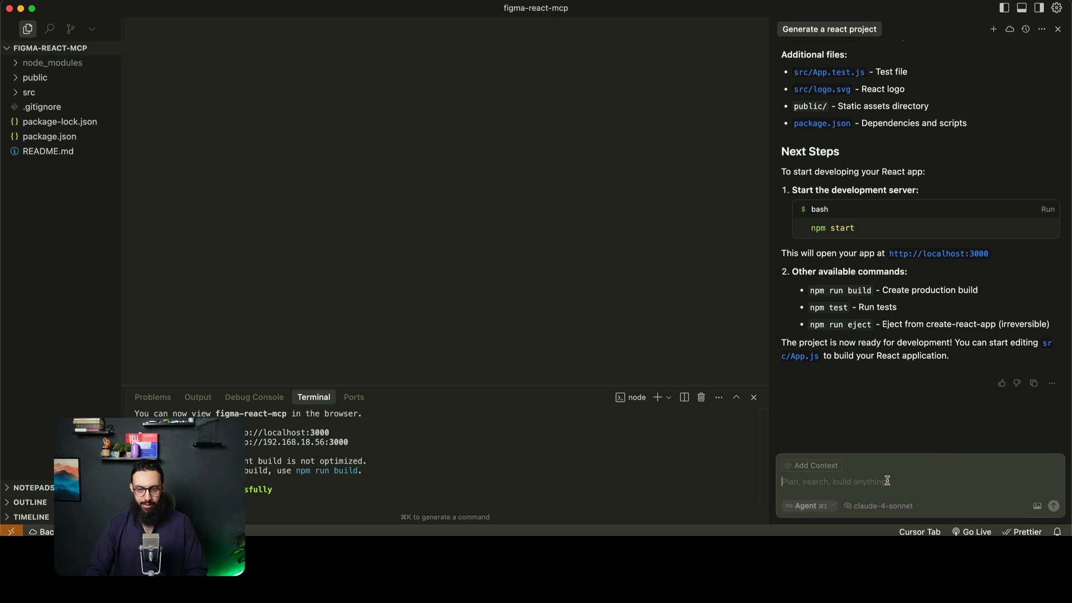
text(Create a r)
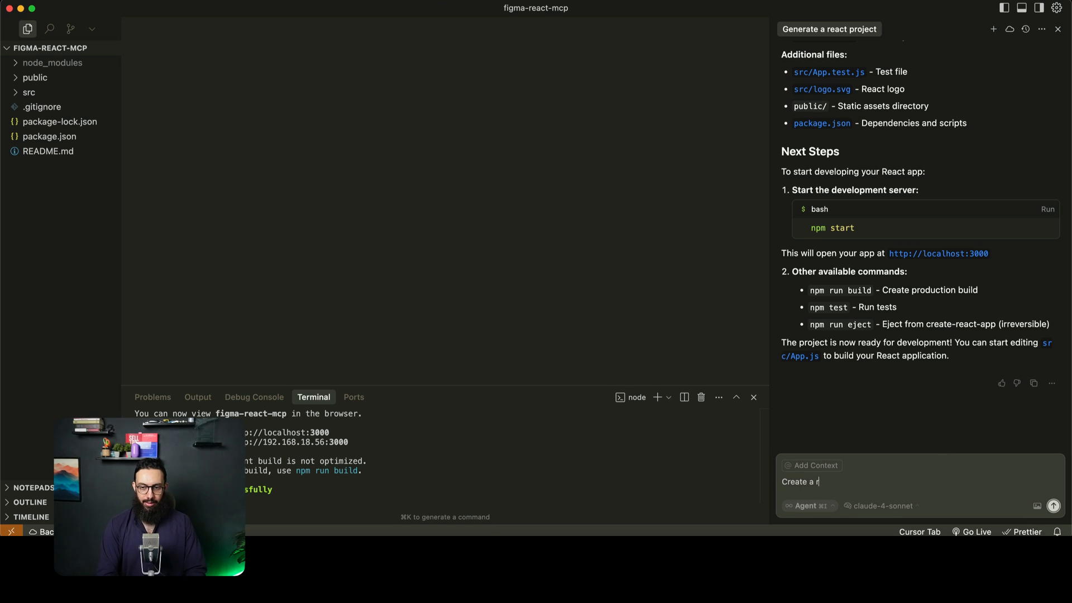
text(c)
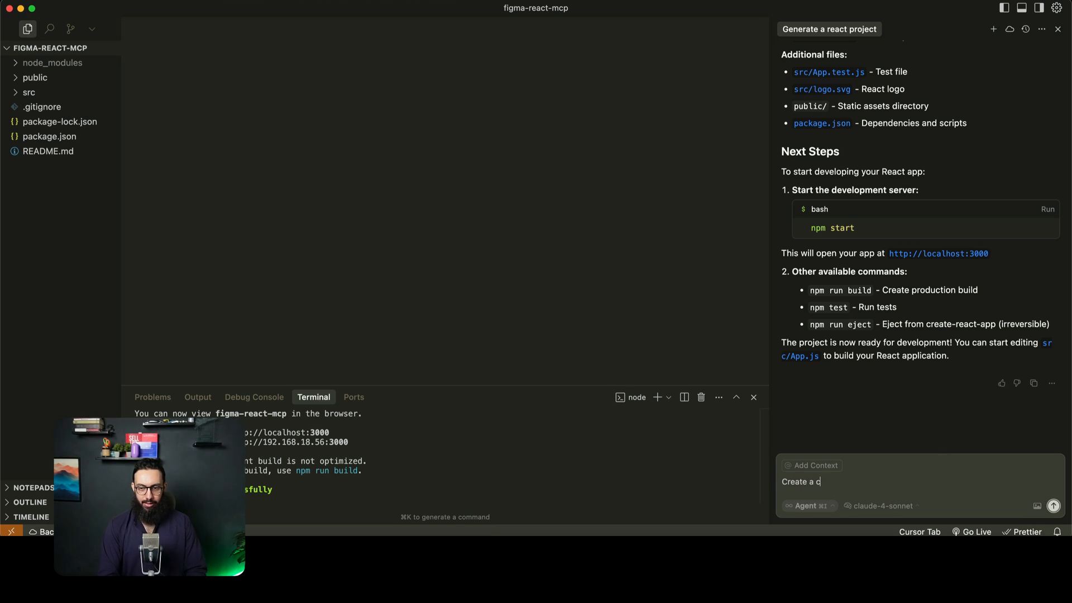
text(omponent like this:)
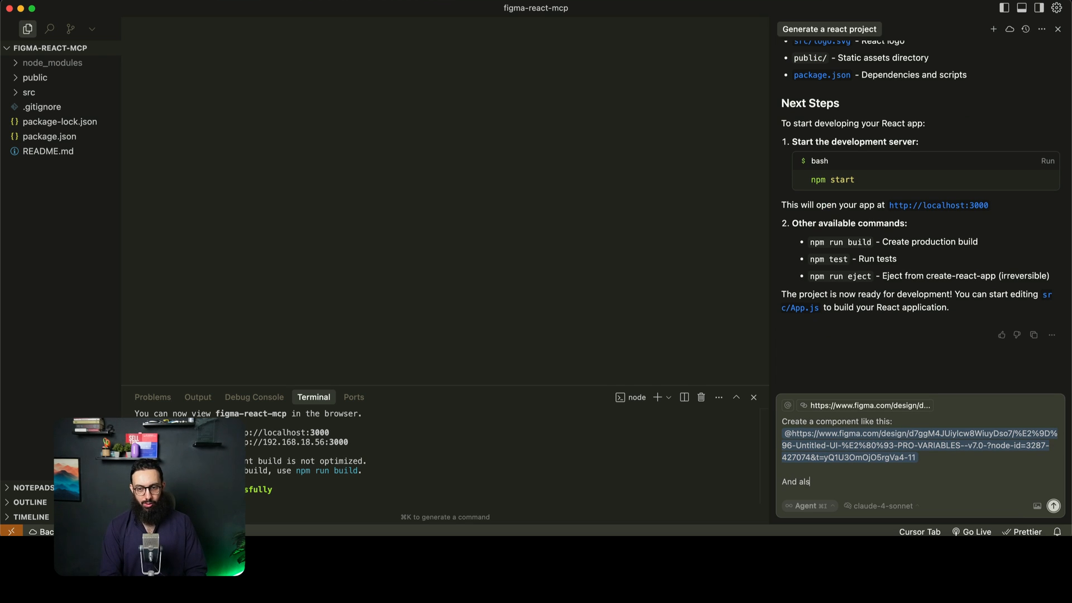
text(o include the different)
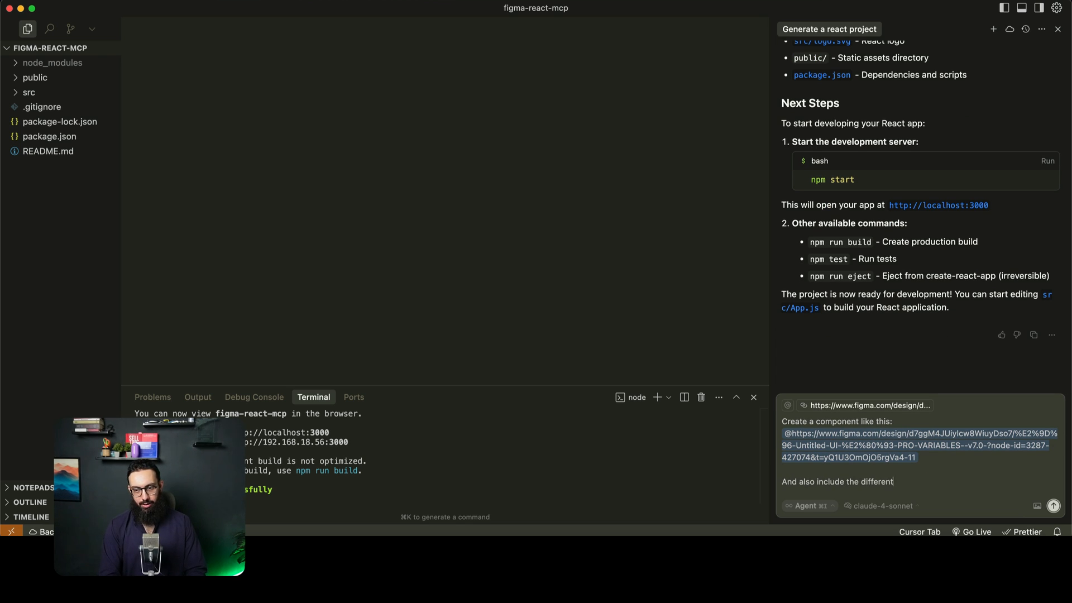
text(varaints)
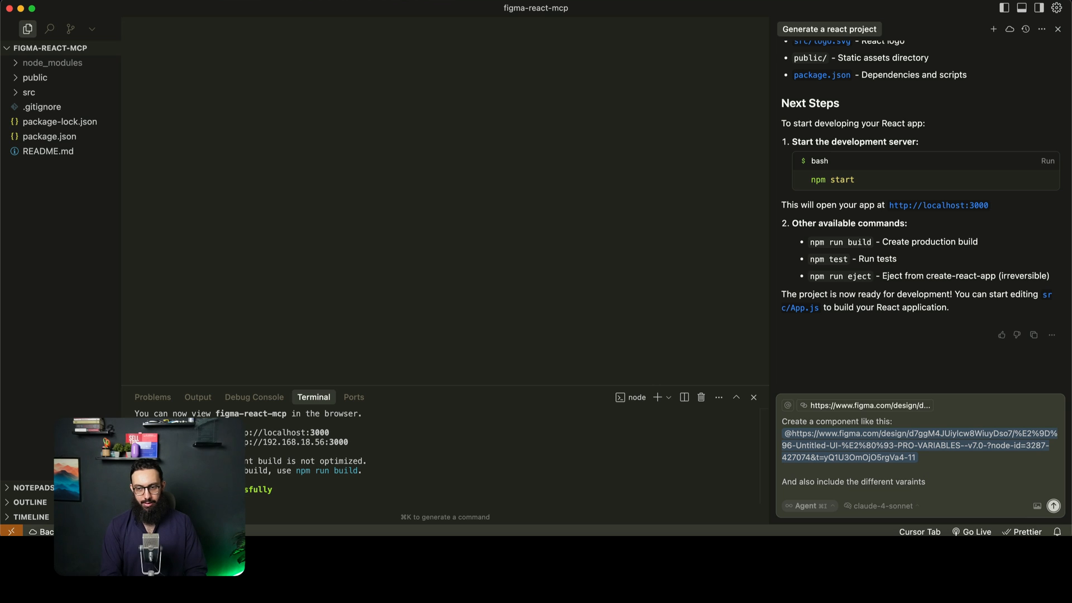
text(in the main)
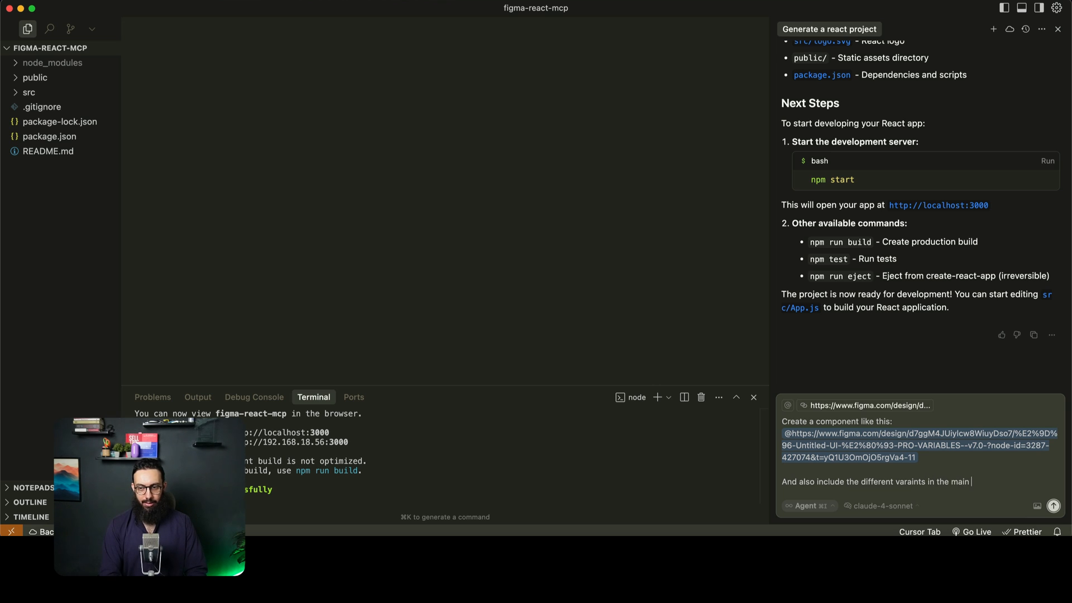
text(page a)
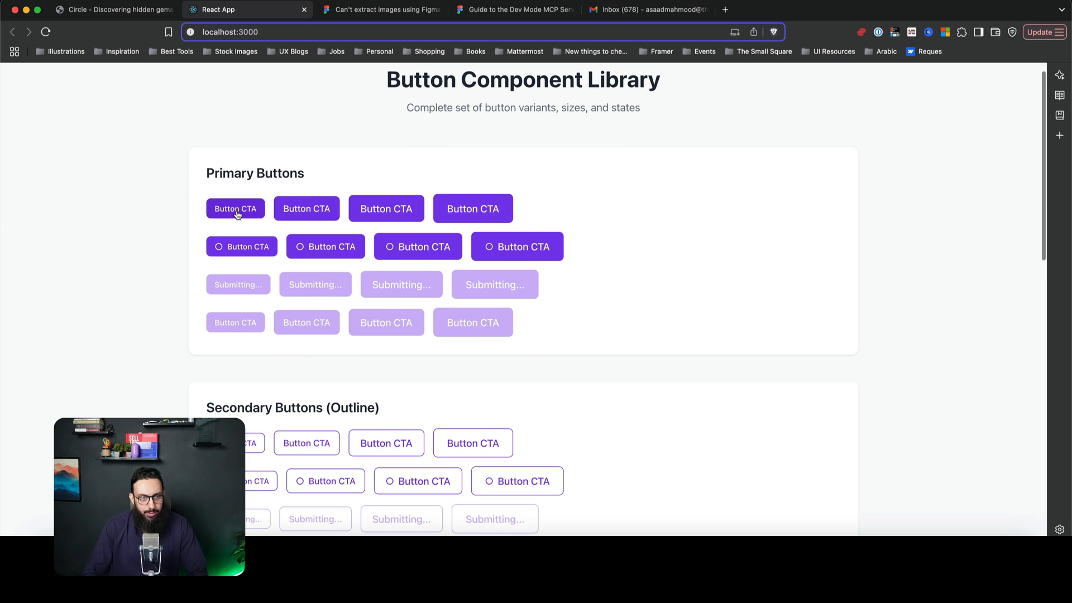
scroll(down, 3)
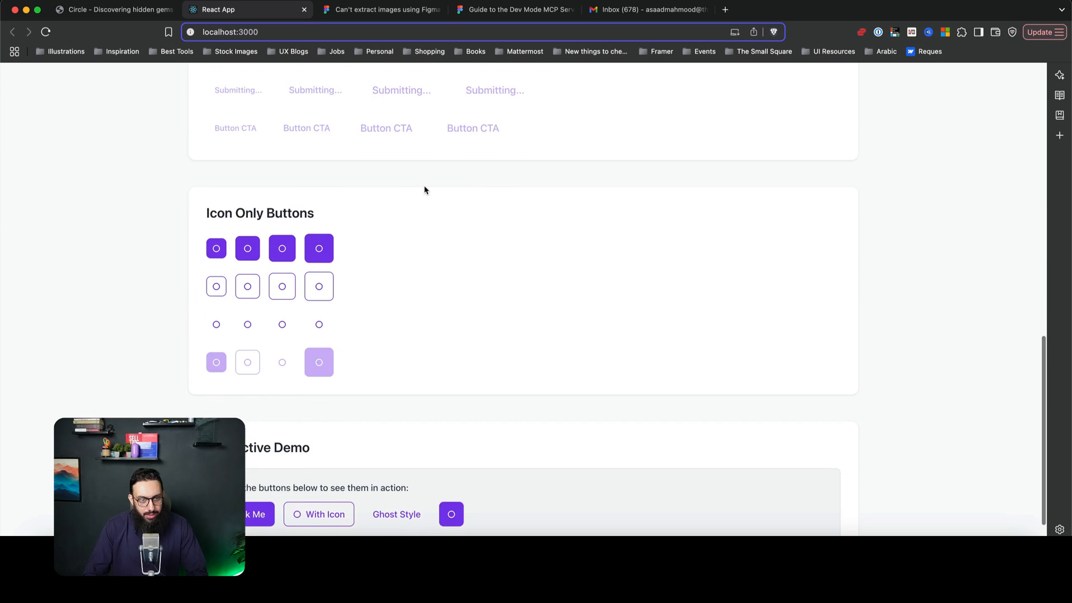
scroll(up, 3)
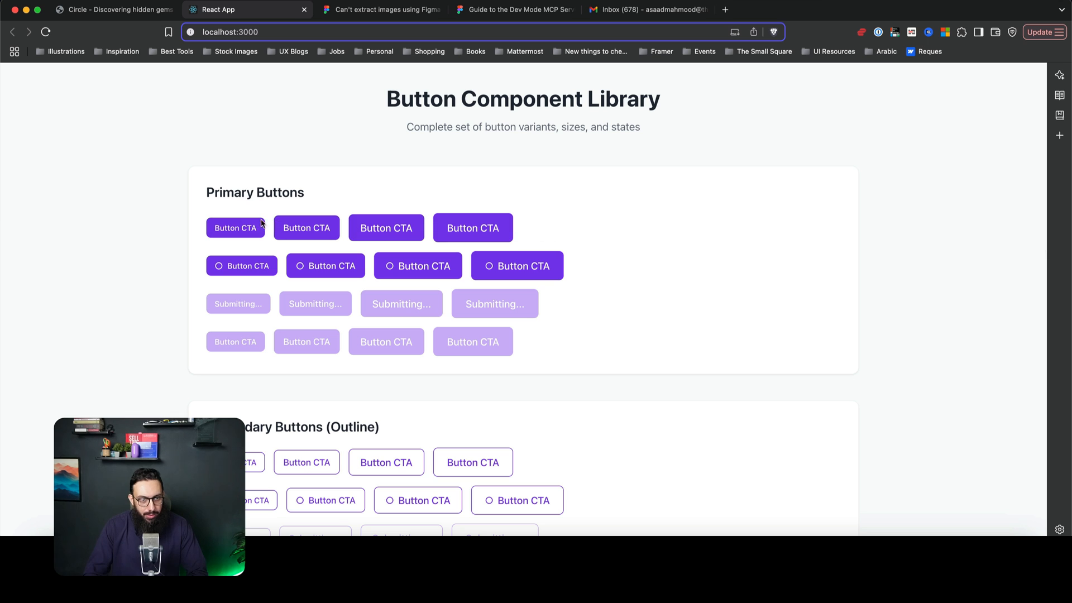
scroll(down, 3)
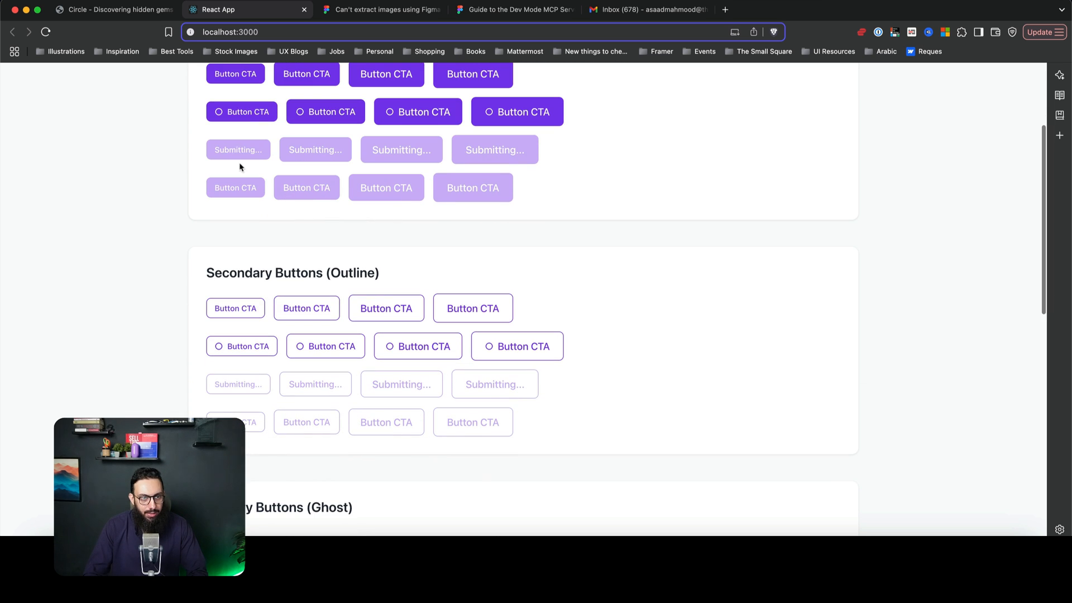
scroll(down, 3)
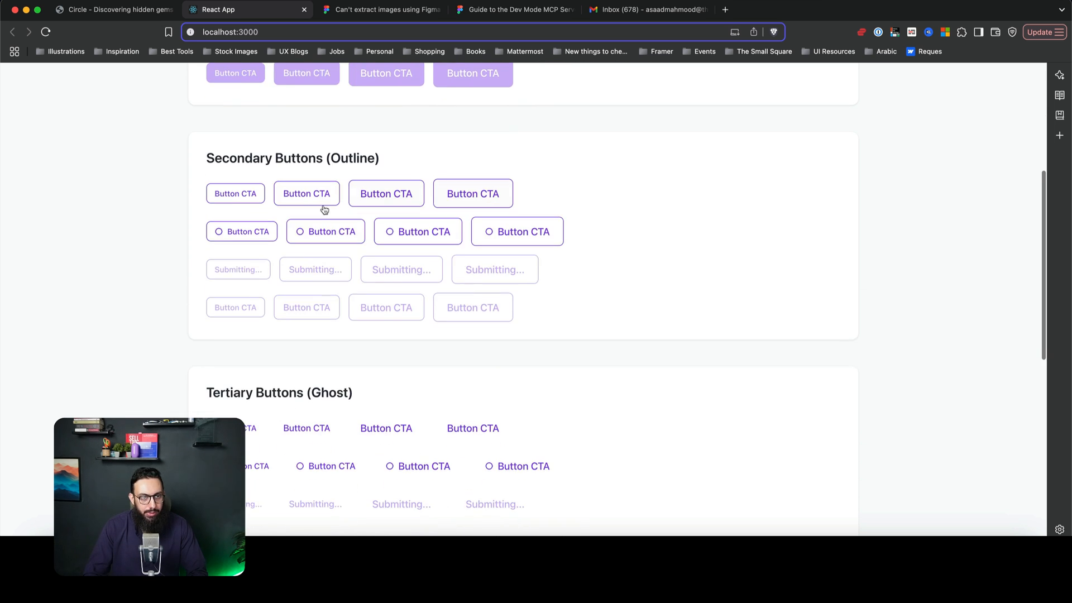
scroll(down, 3)
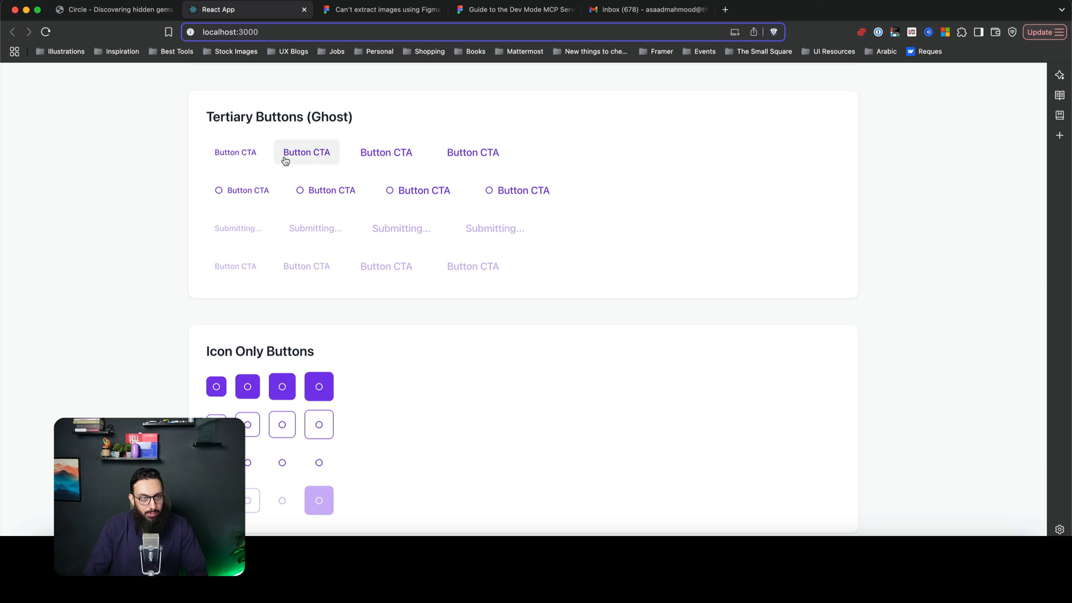
scroll(up, 3)
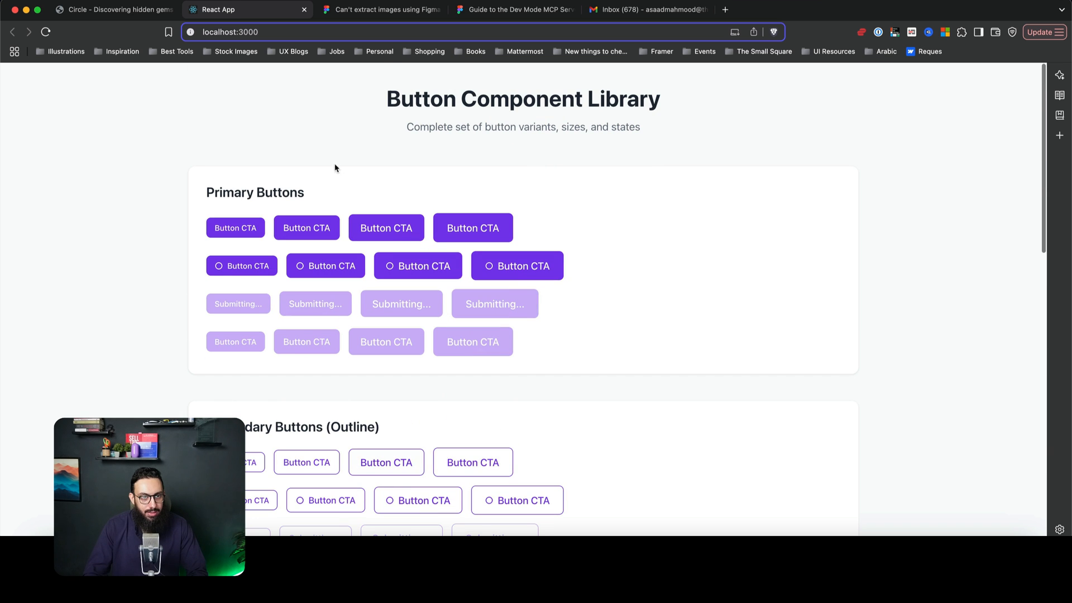
scroll(down, 3)
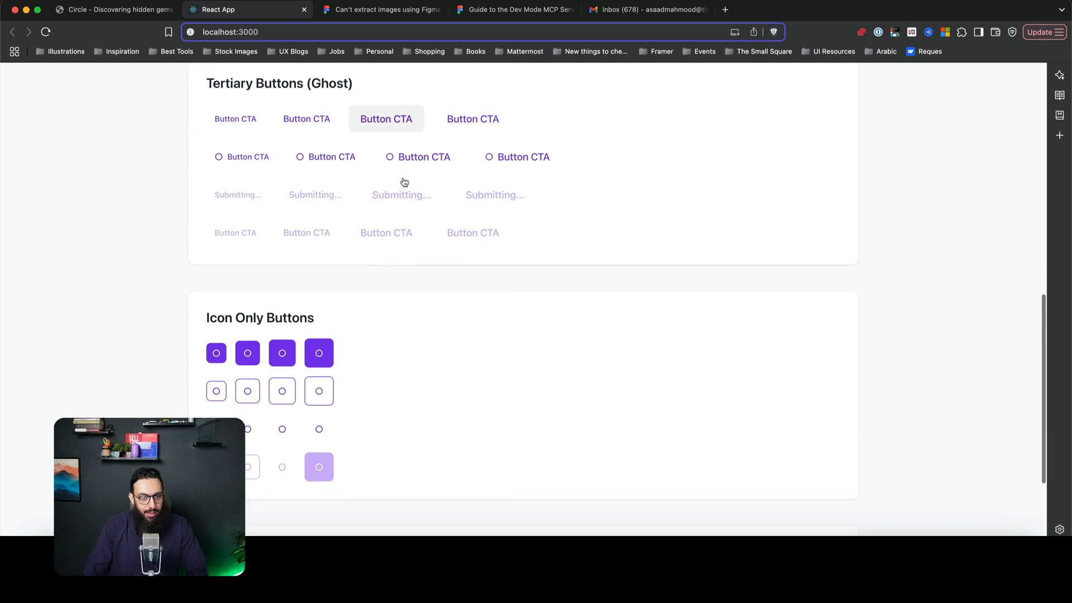
scroll(down, 3)
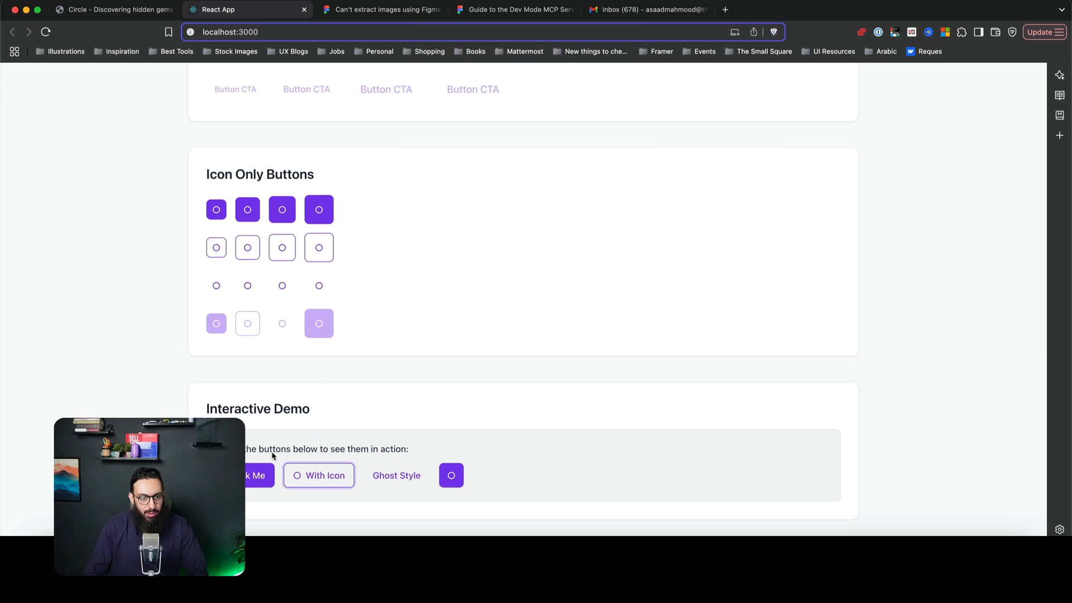
mouse_move(382, 490)
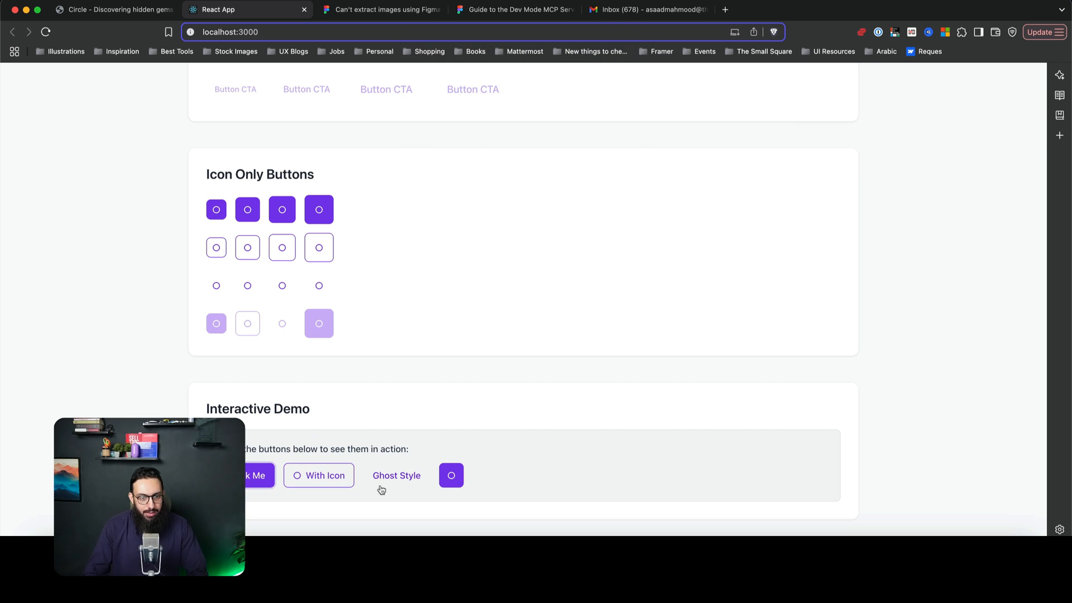